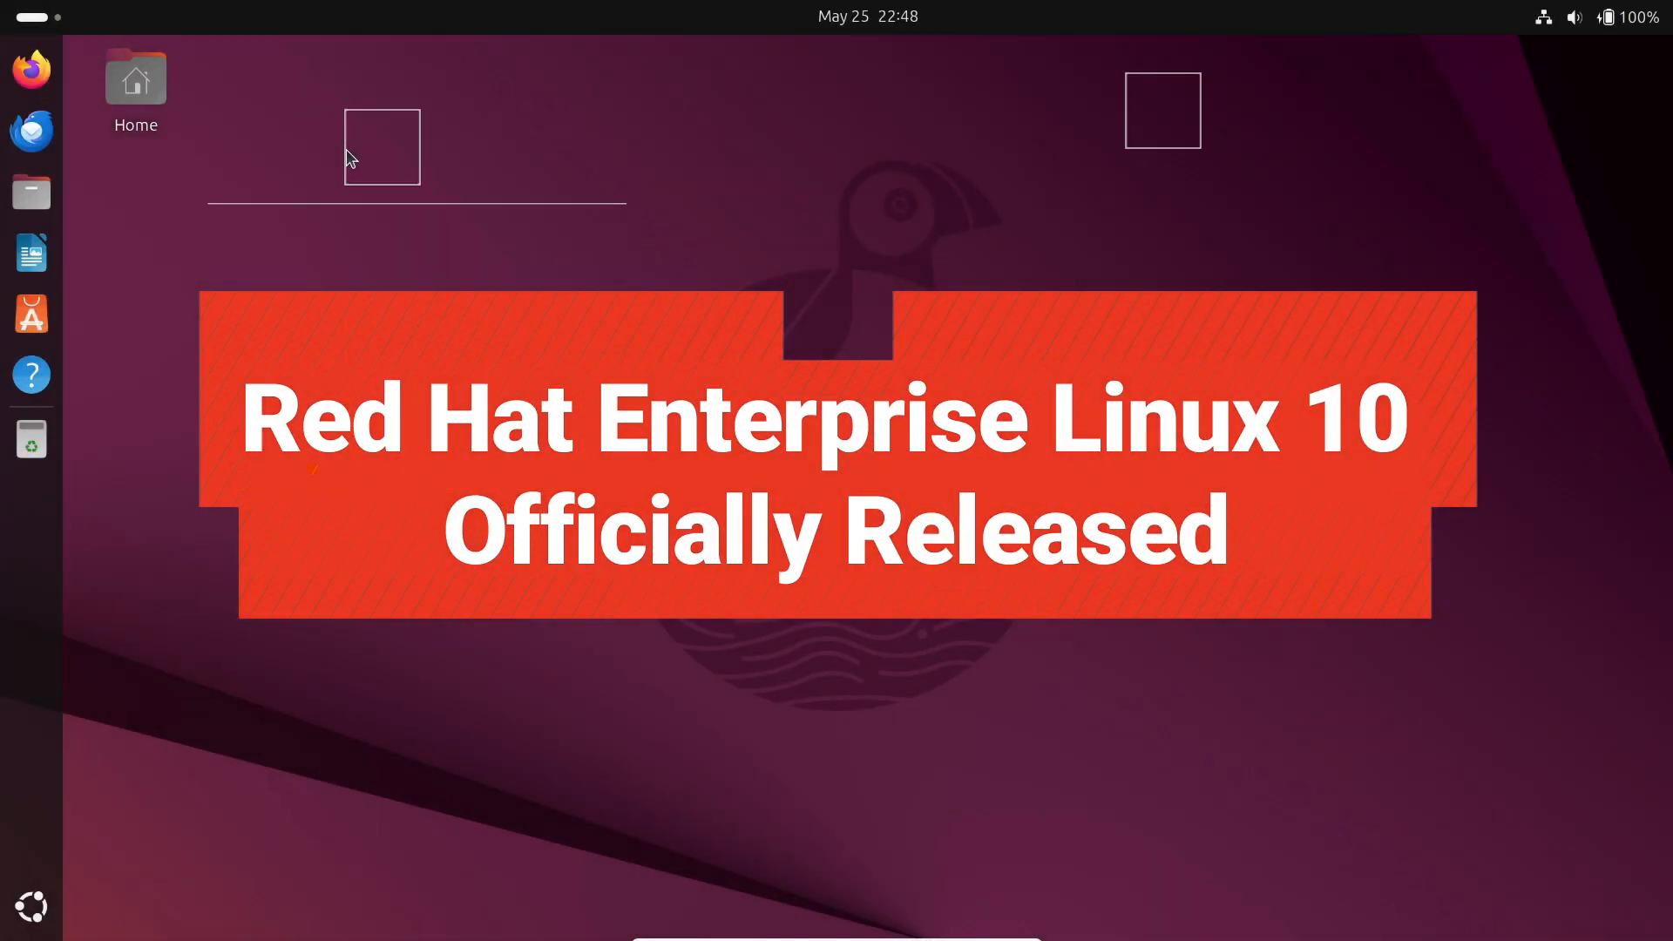
- Launch Firefox and begin a web search for 'red hat enterprise linux 10'
click(32, 68)
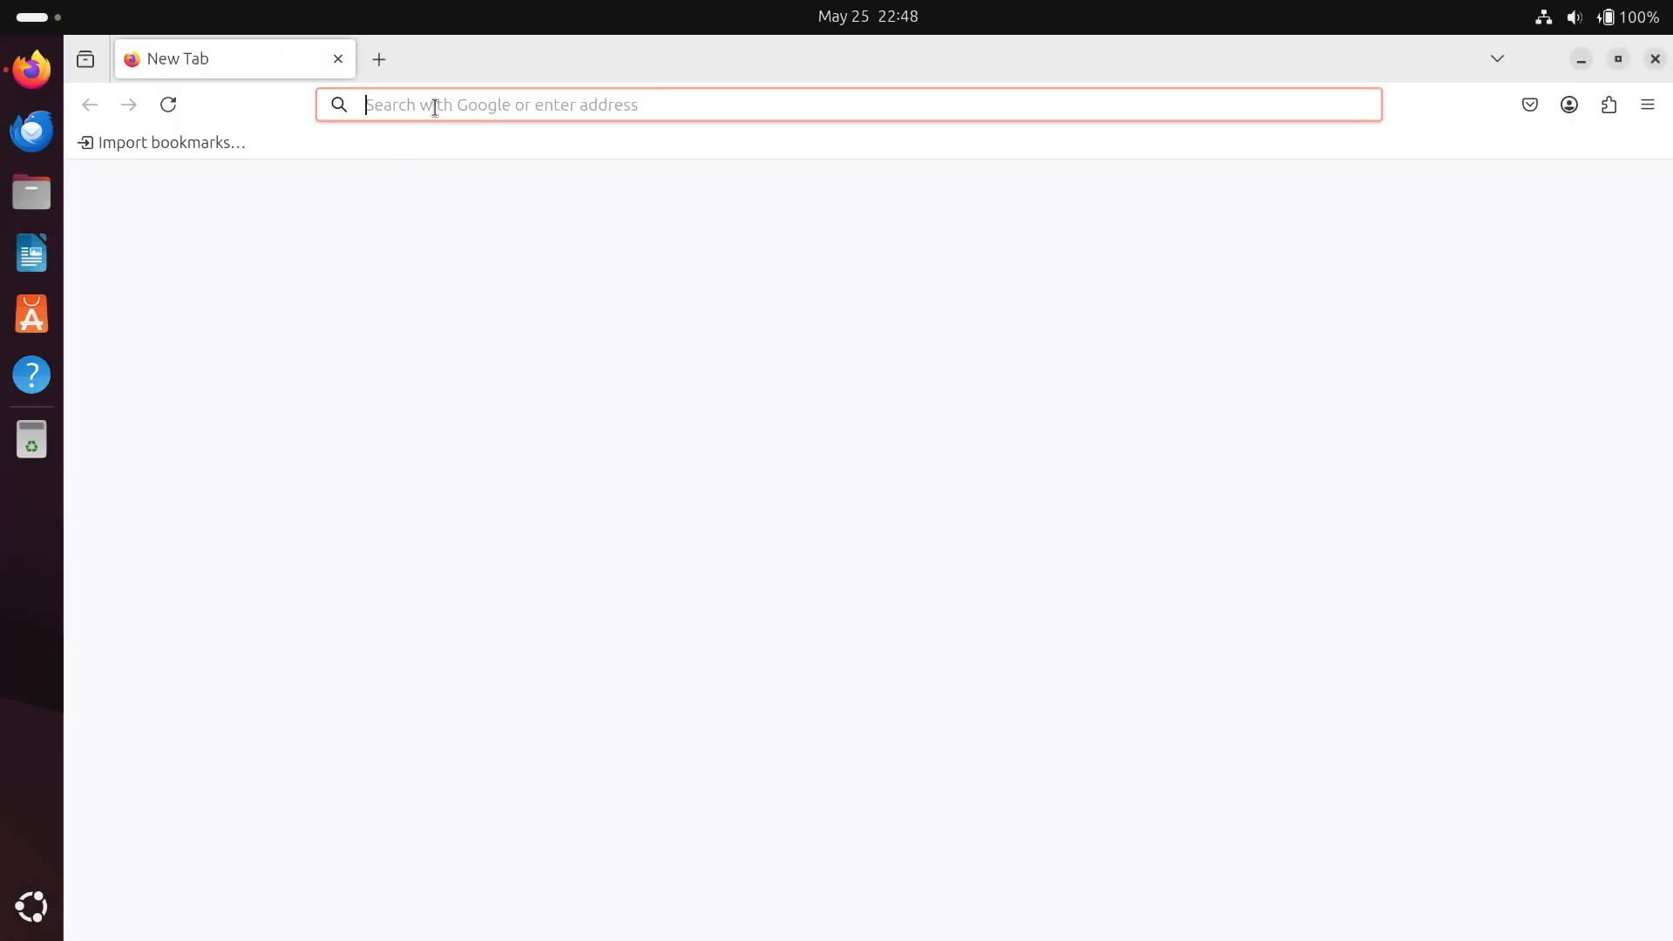
text(red h)
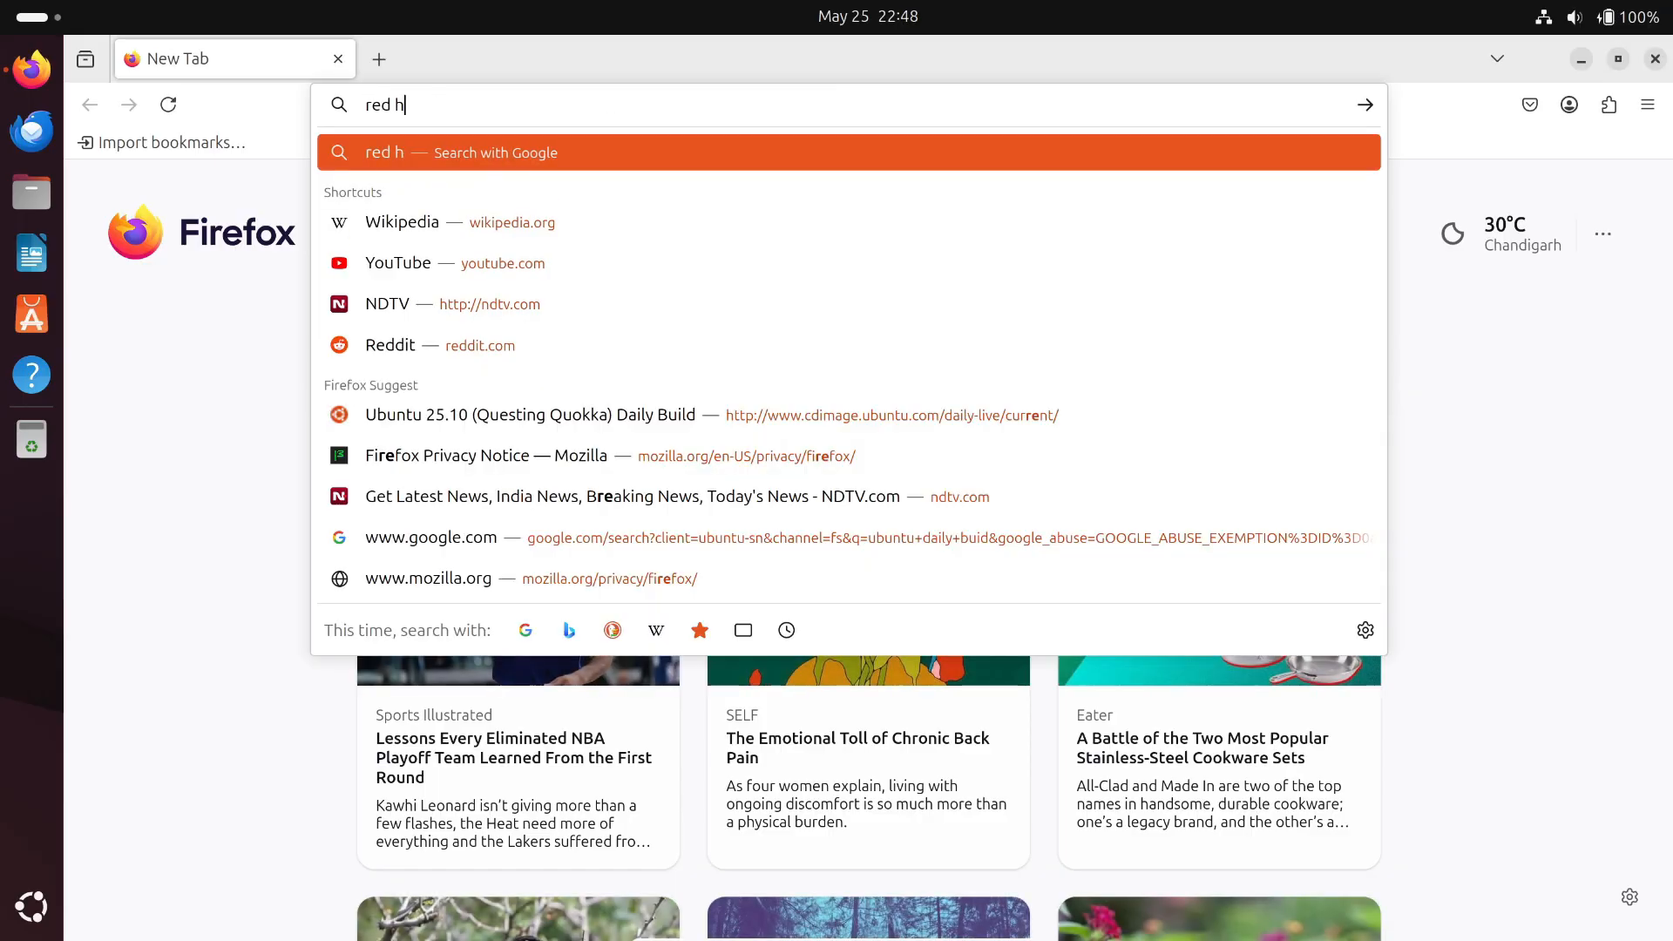
text(at+enterprise+linux+10)
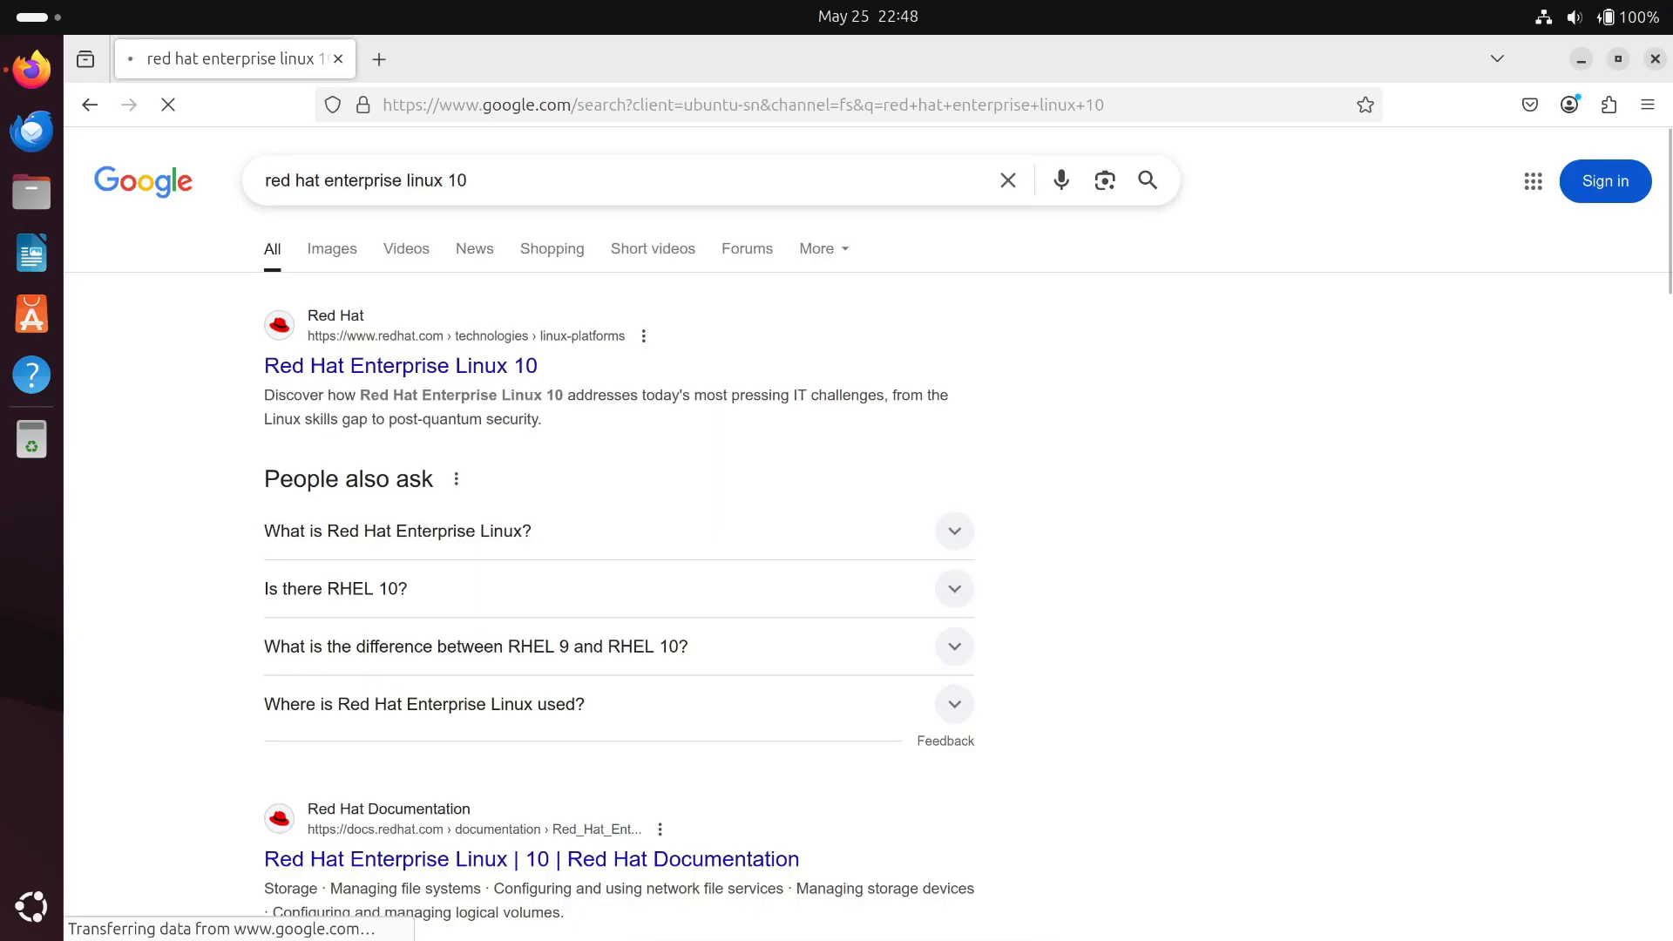
- Open the Red Hat Enterprise Linux 10 result and dismiss the cookie notice
click(401, 364)
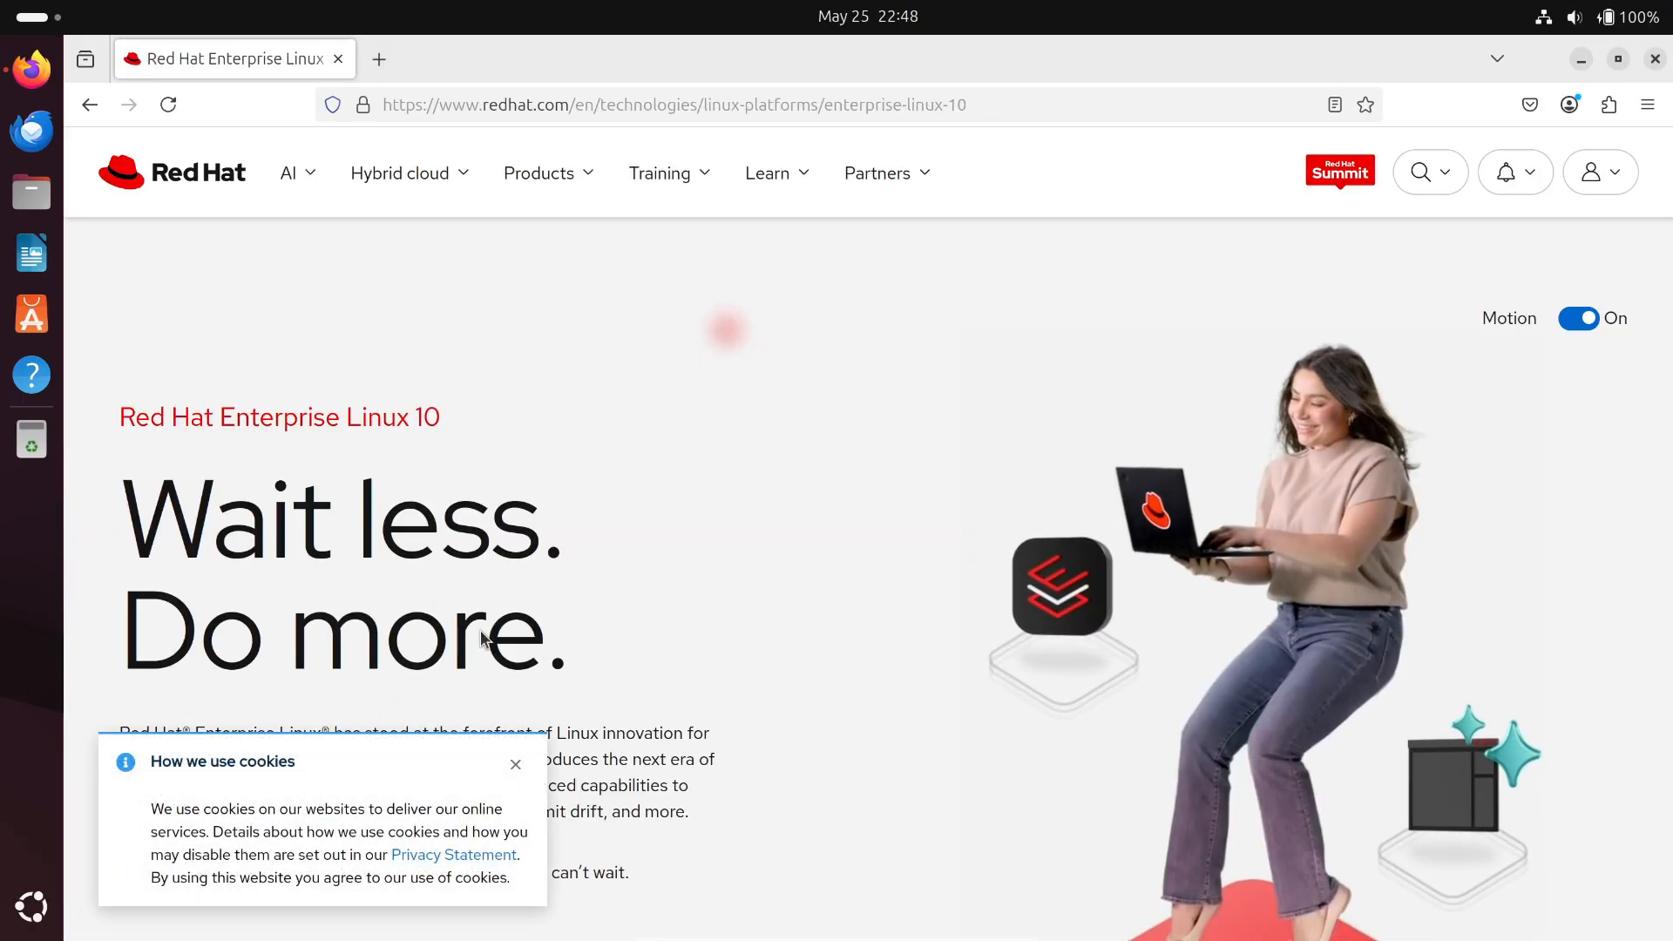
click(516, 764)
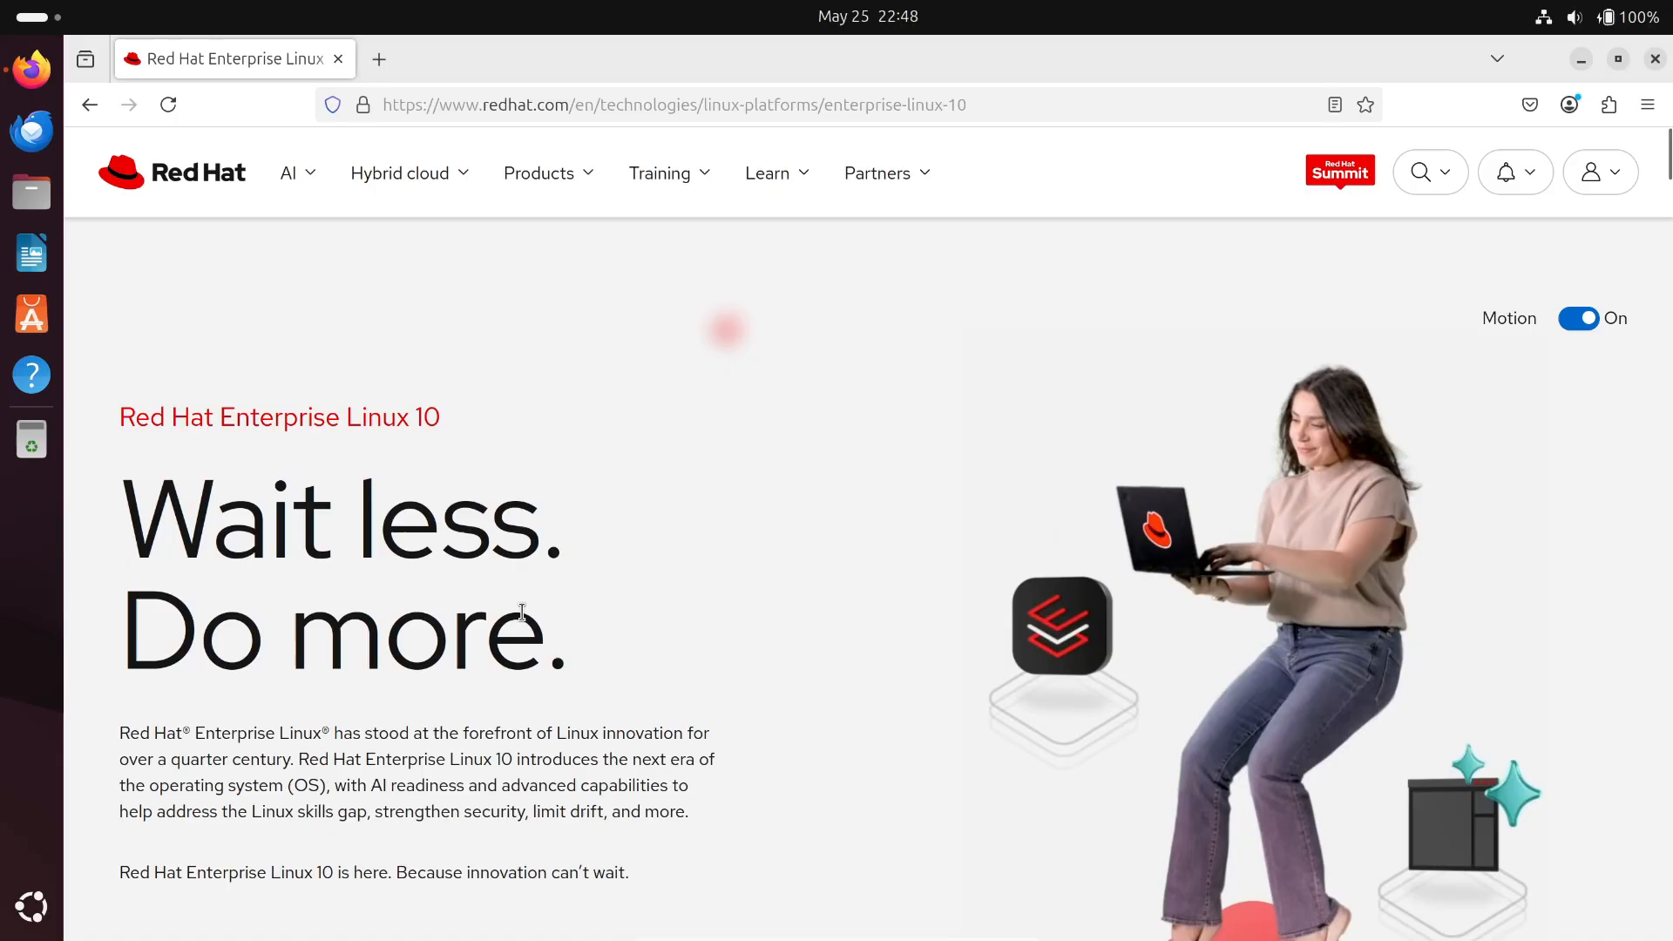
- Browse down the RHEL 10 product page to the Lightspeed section
scroll(down, 3)
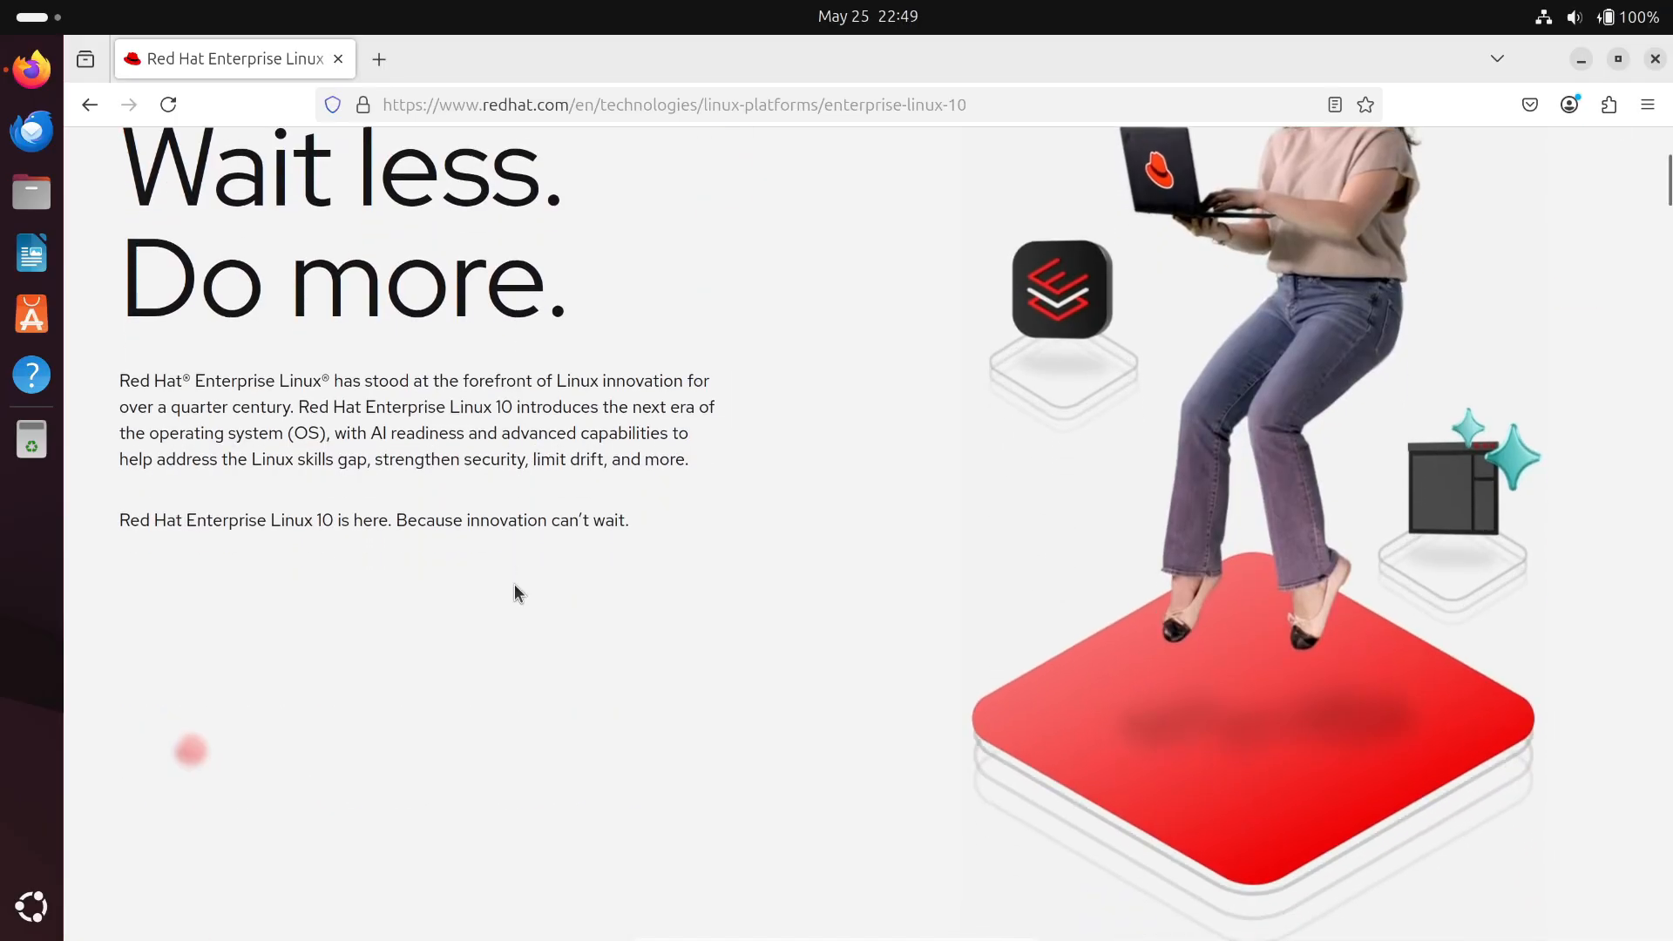
scroll(down, 3)
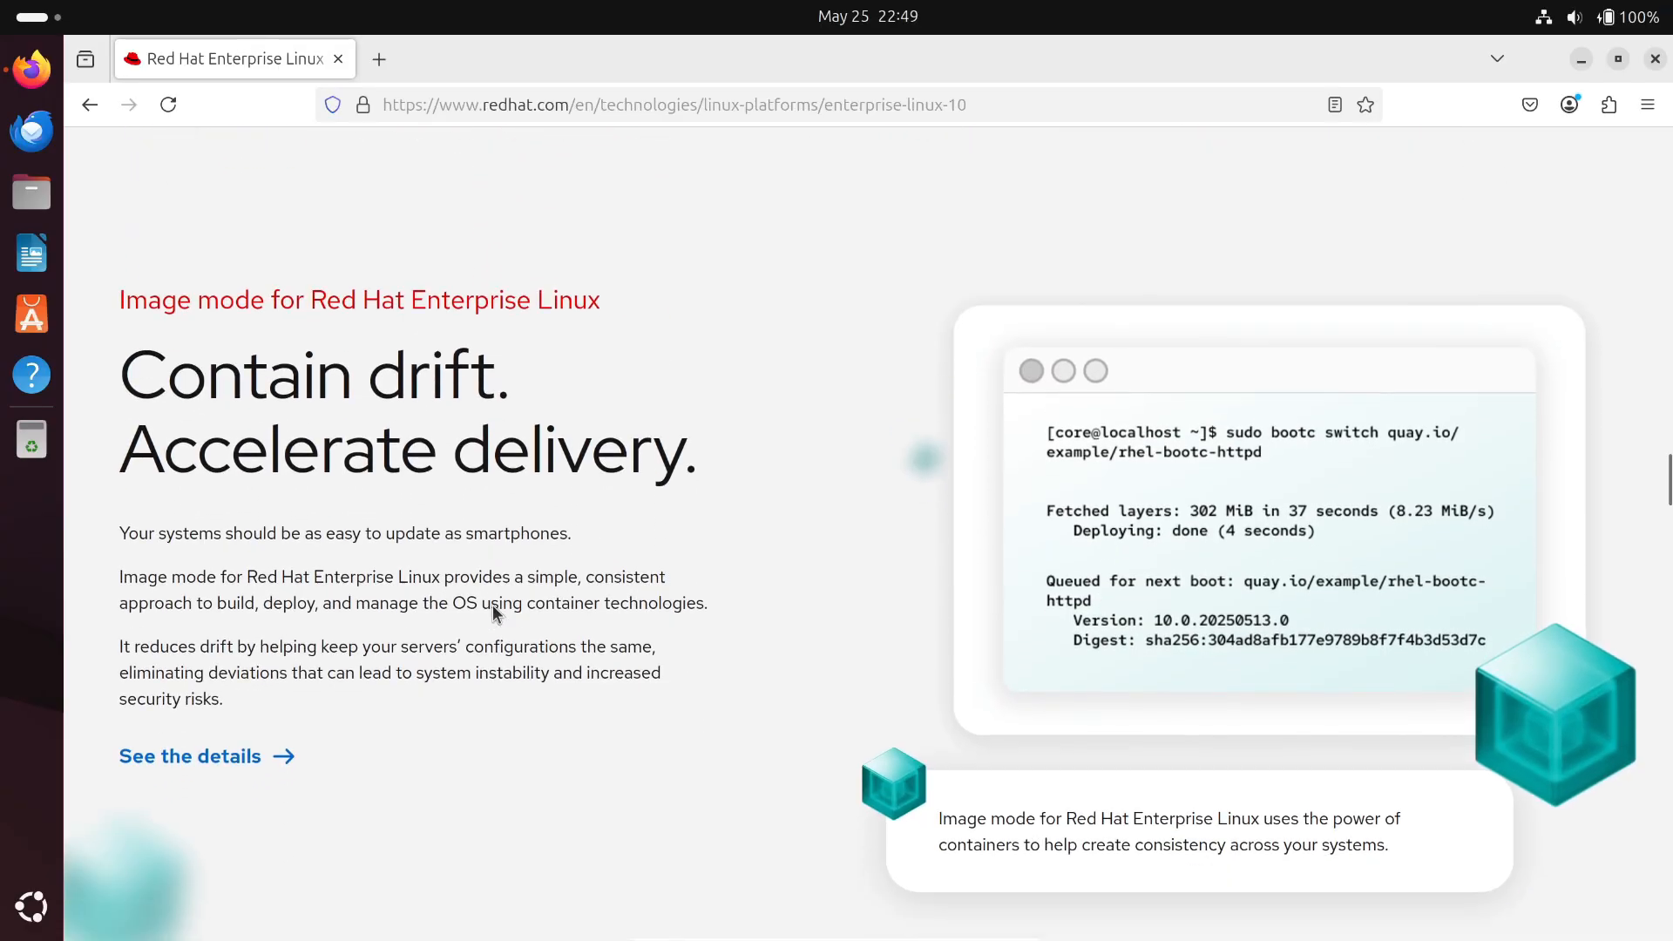
scroll(down, 3)
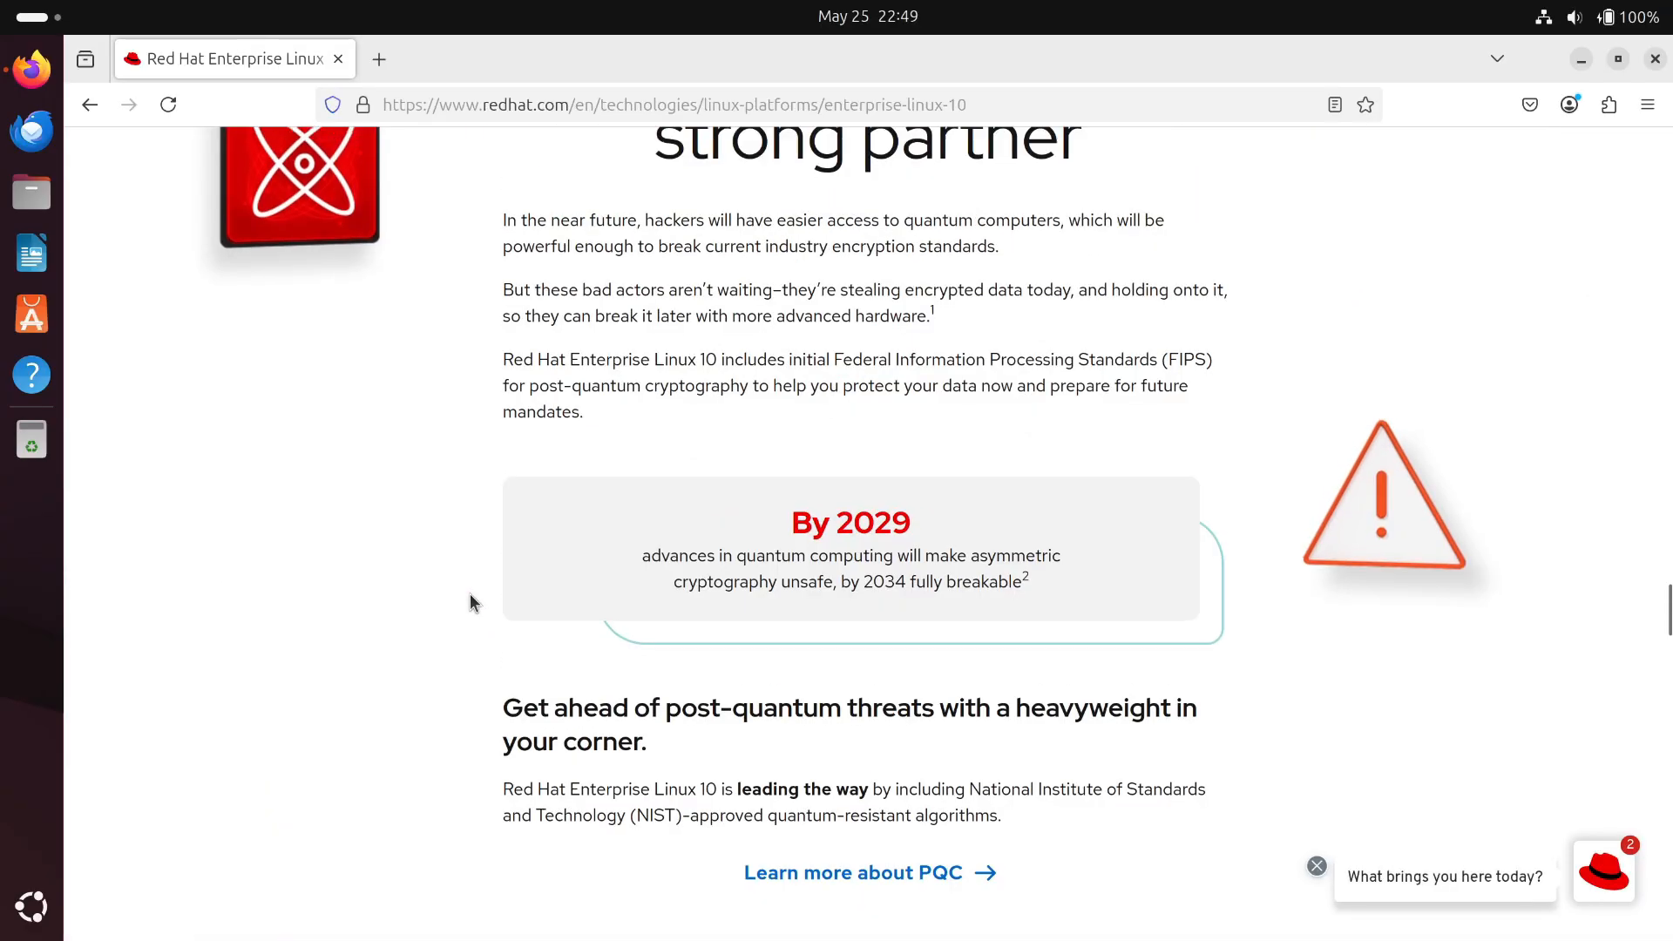
scroll(down, 3)
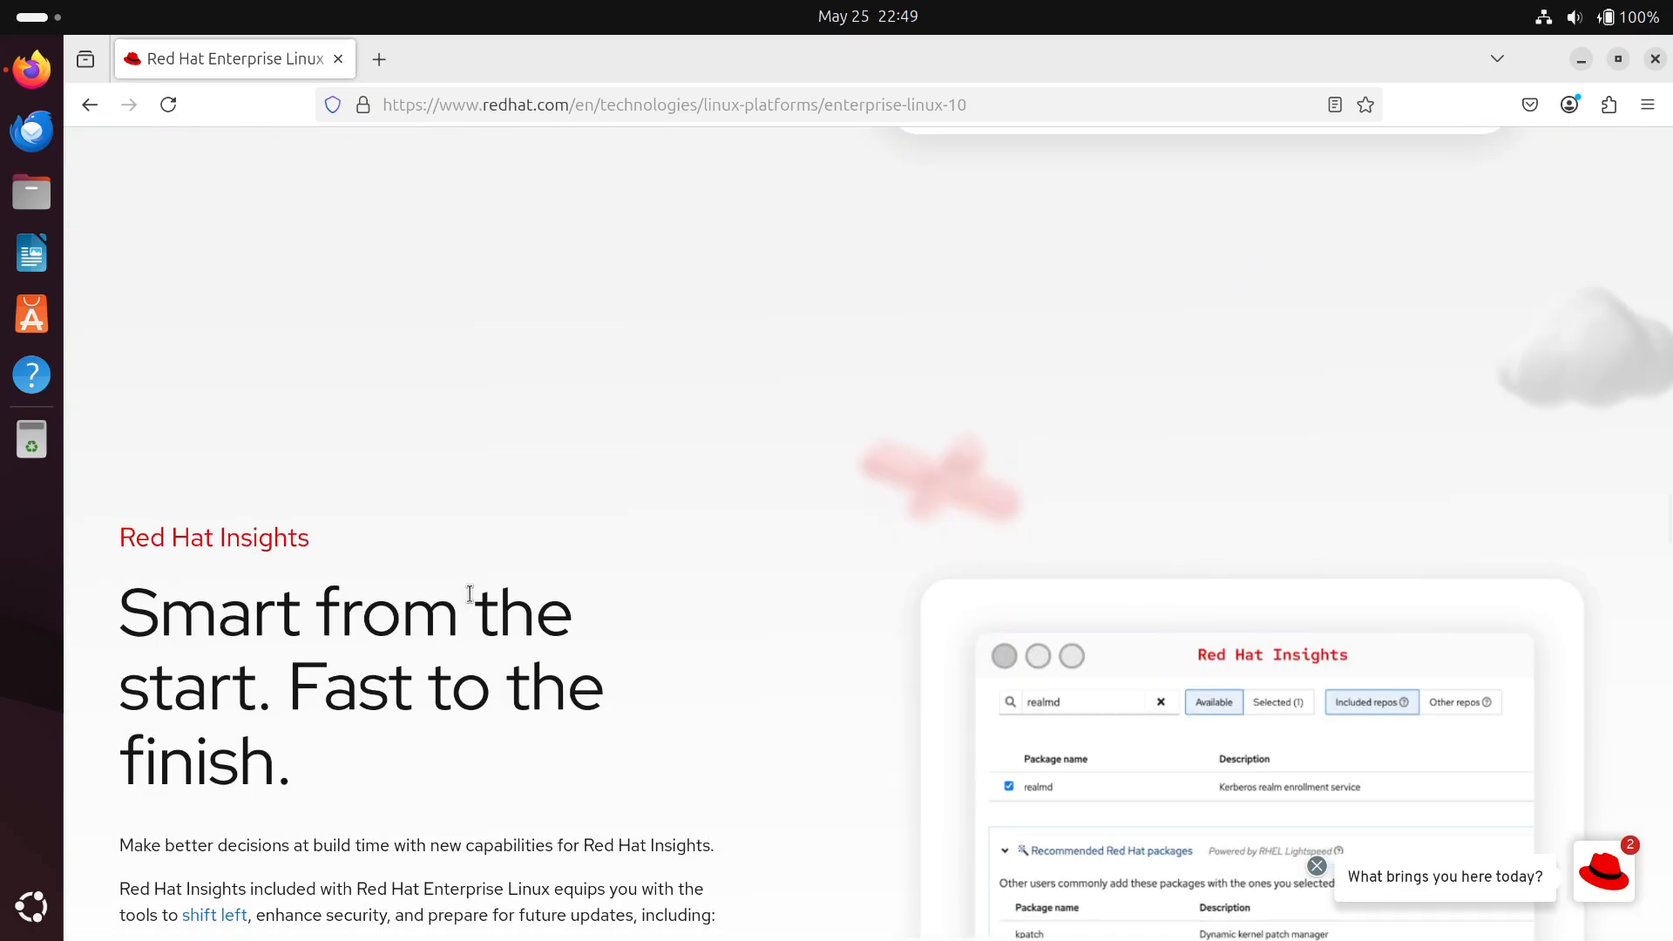
scroll(down, 3)
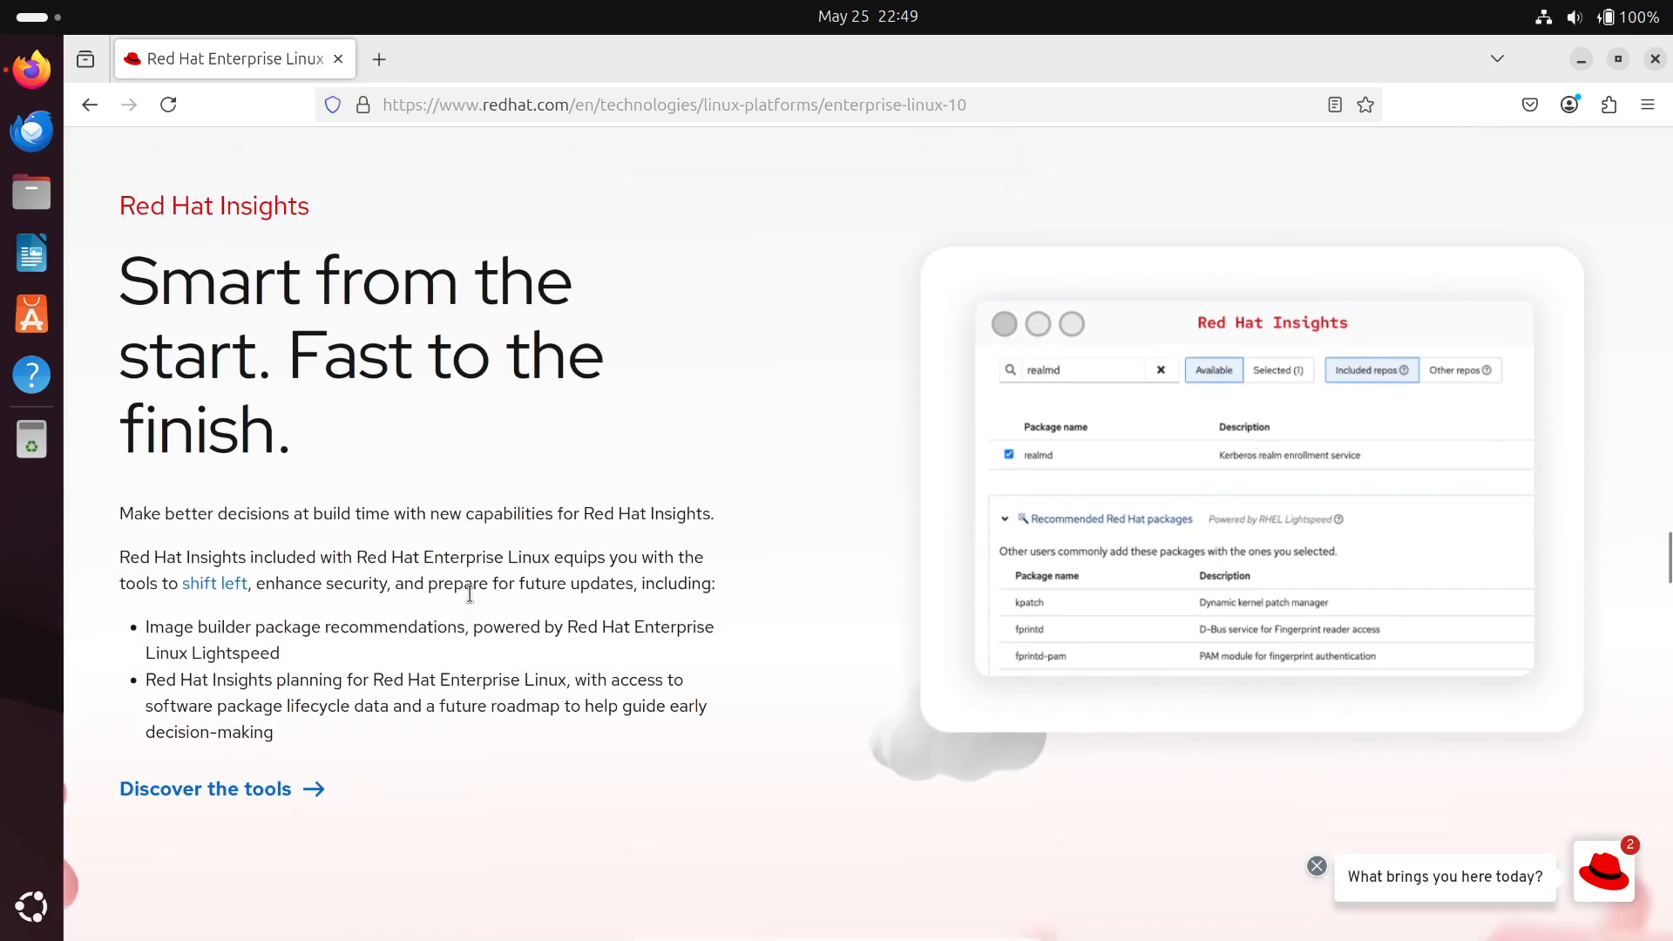
scroll(down, 3)
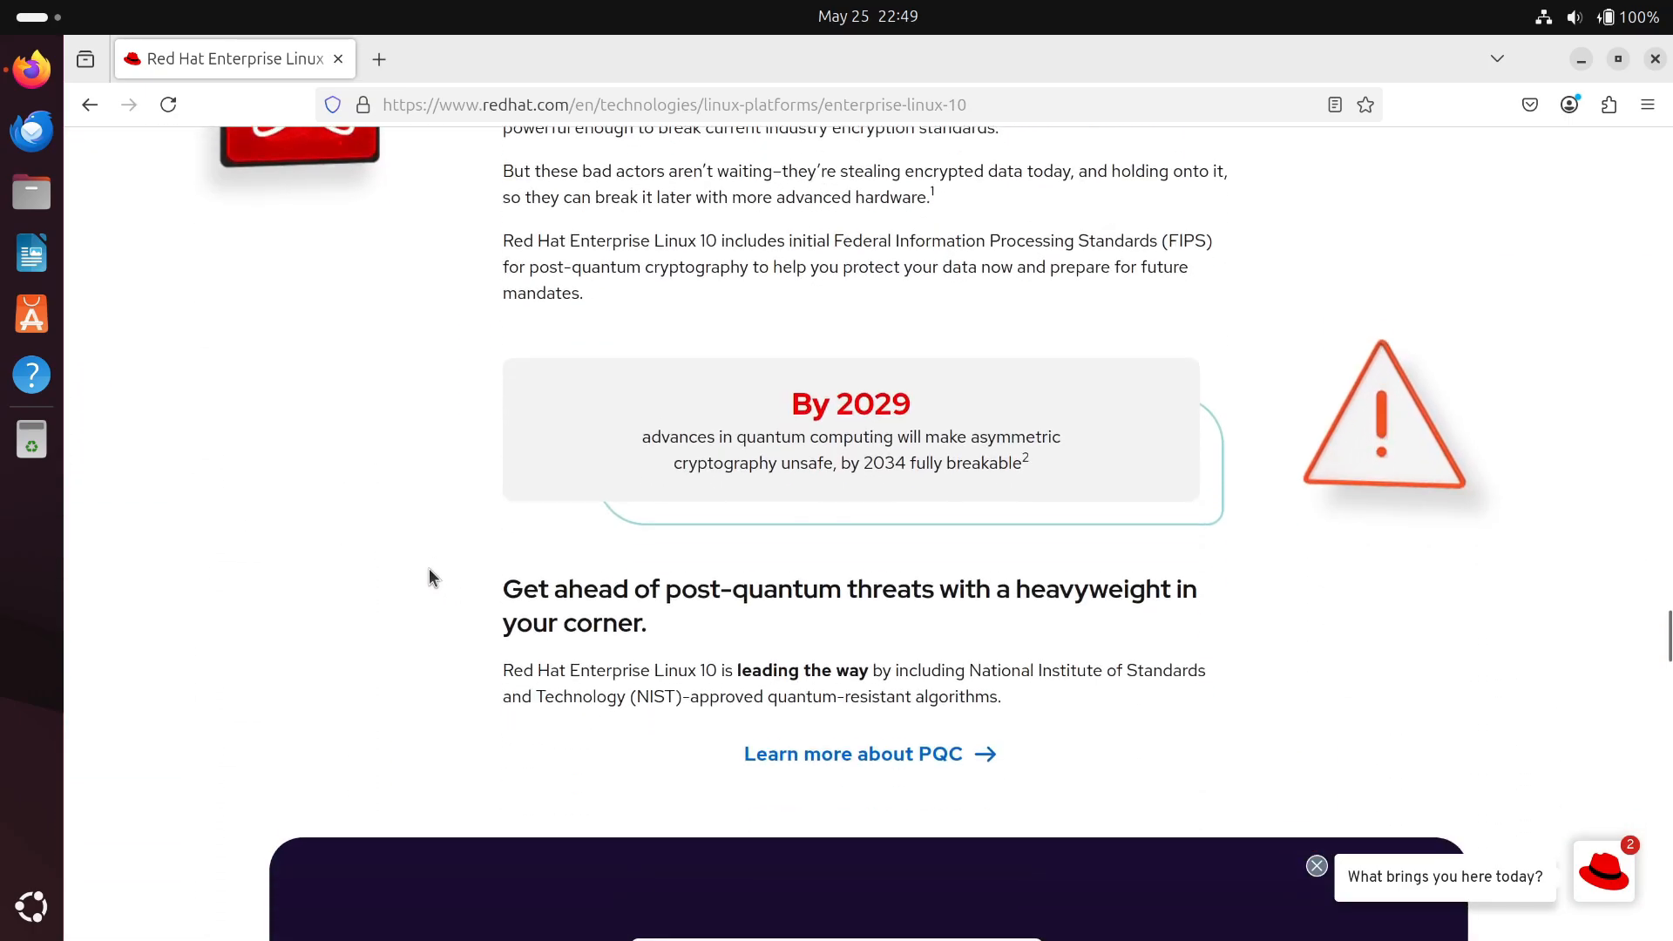
scroll(down, 3)
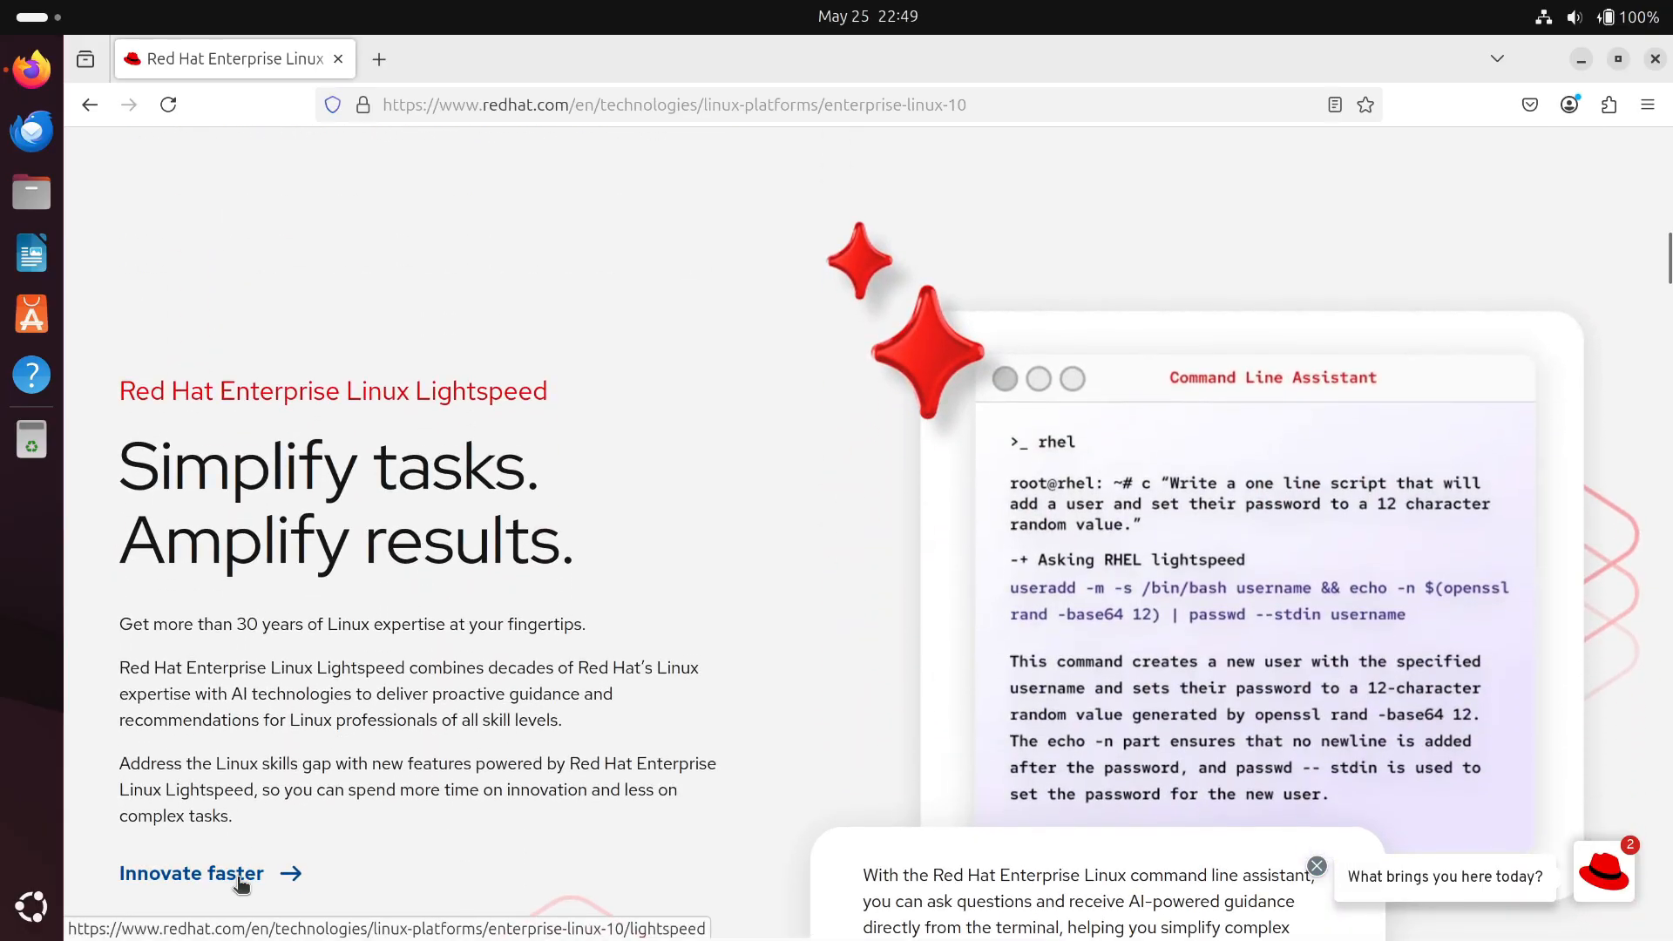
- Open the Lightspeed details page via 'Innovate faster' and read down through it
click(191, 873)
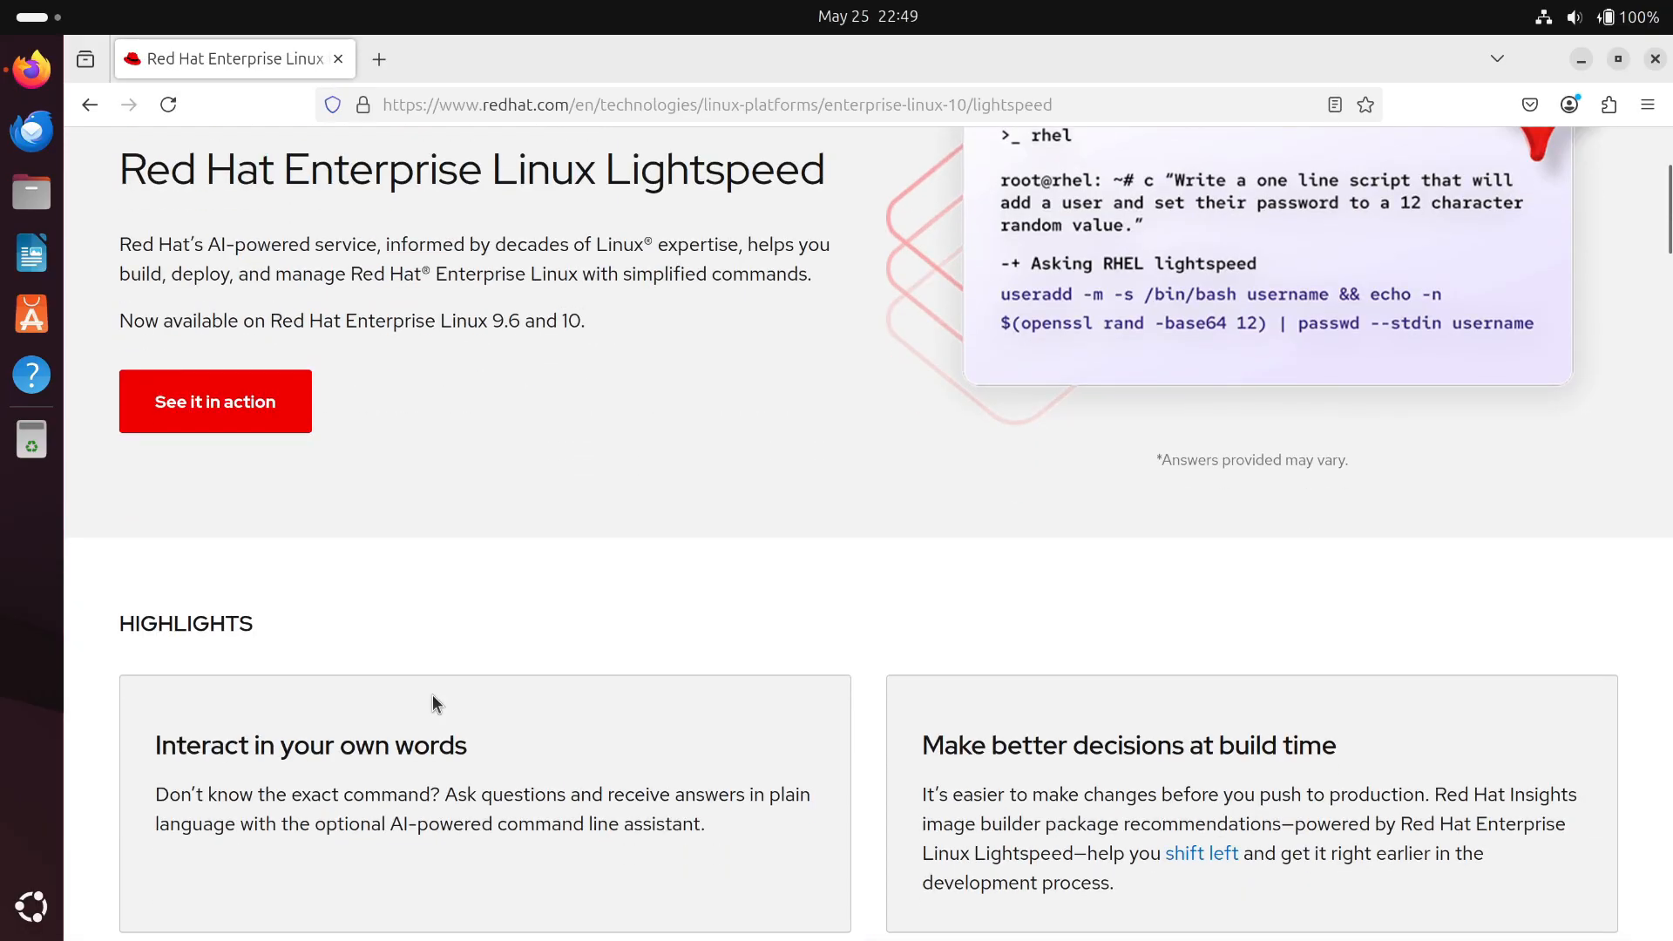
scroll(down, 3)
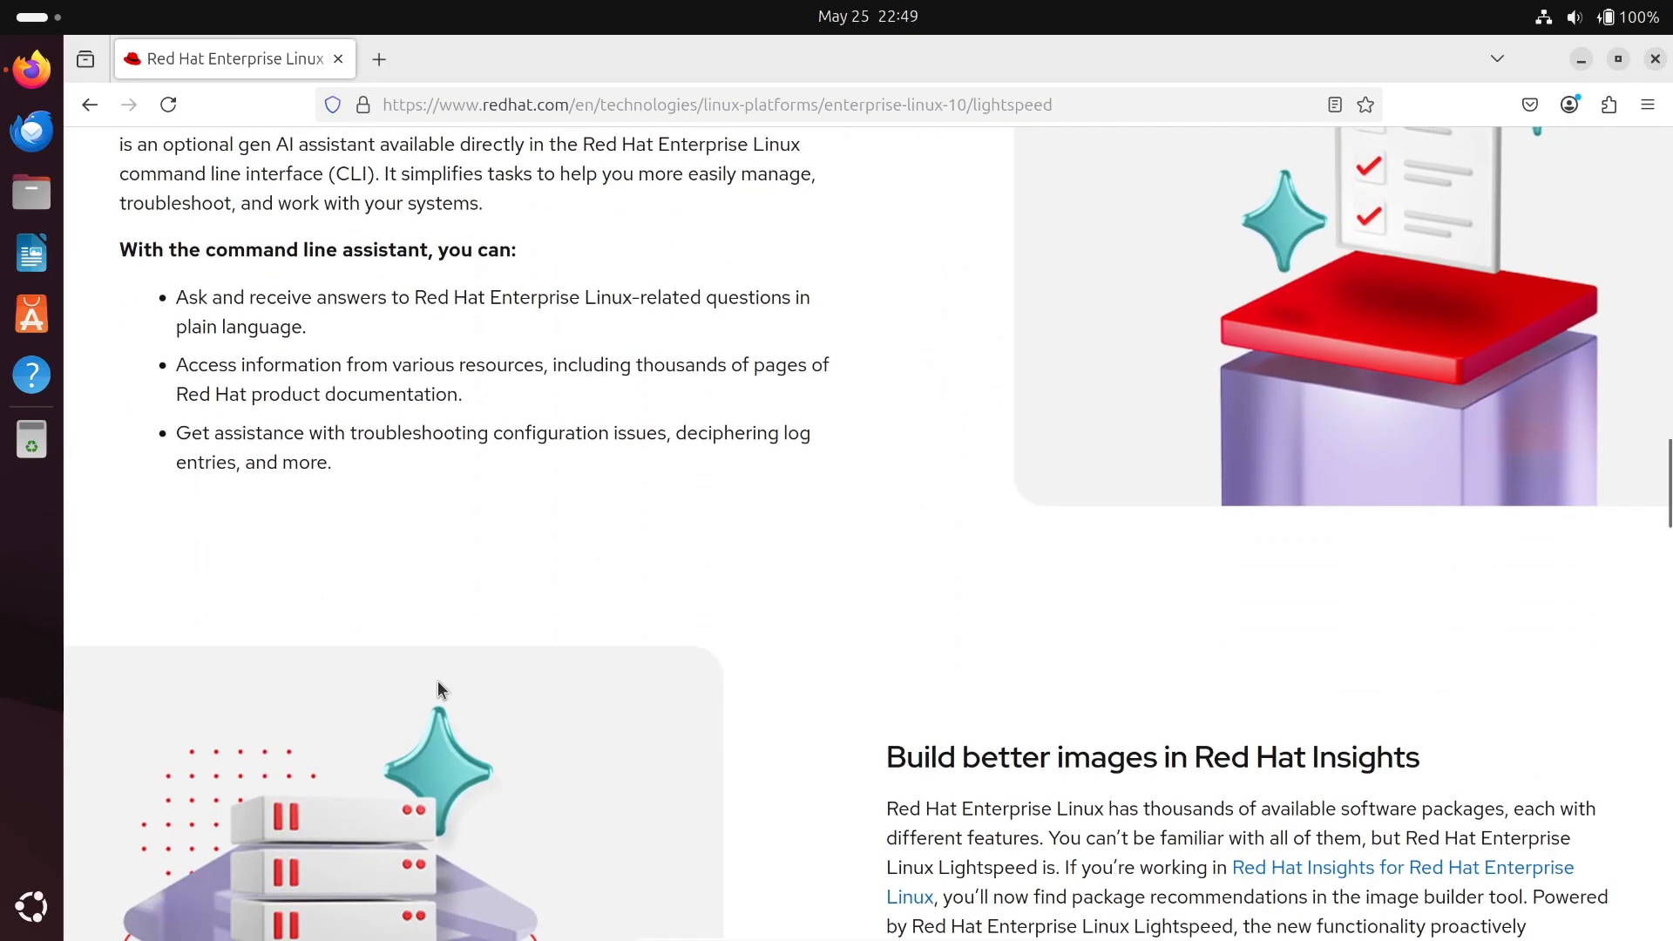
scroll(down, 3)
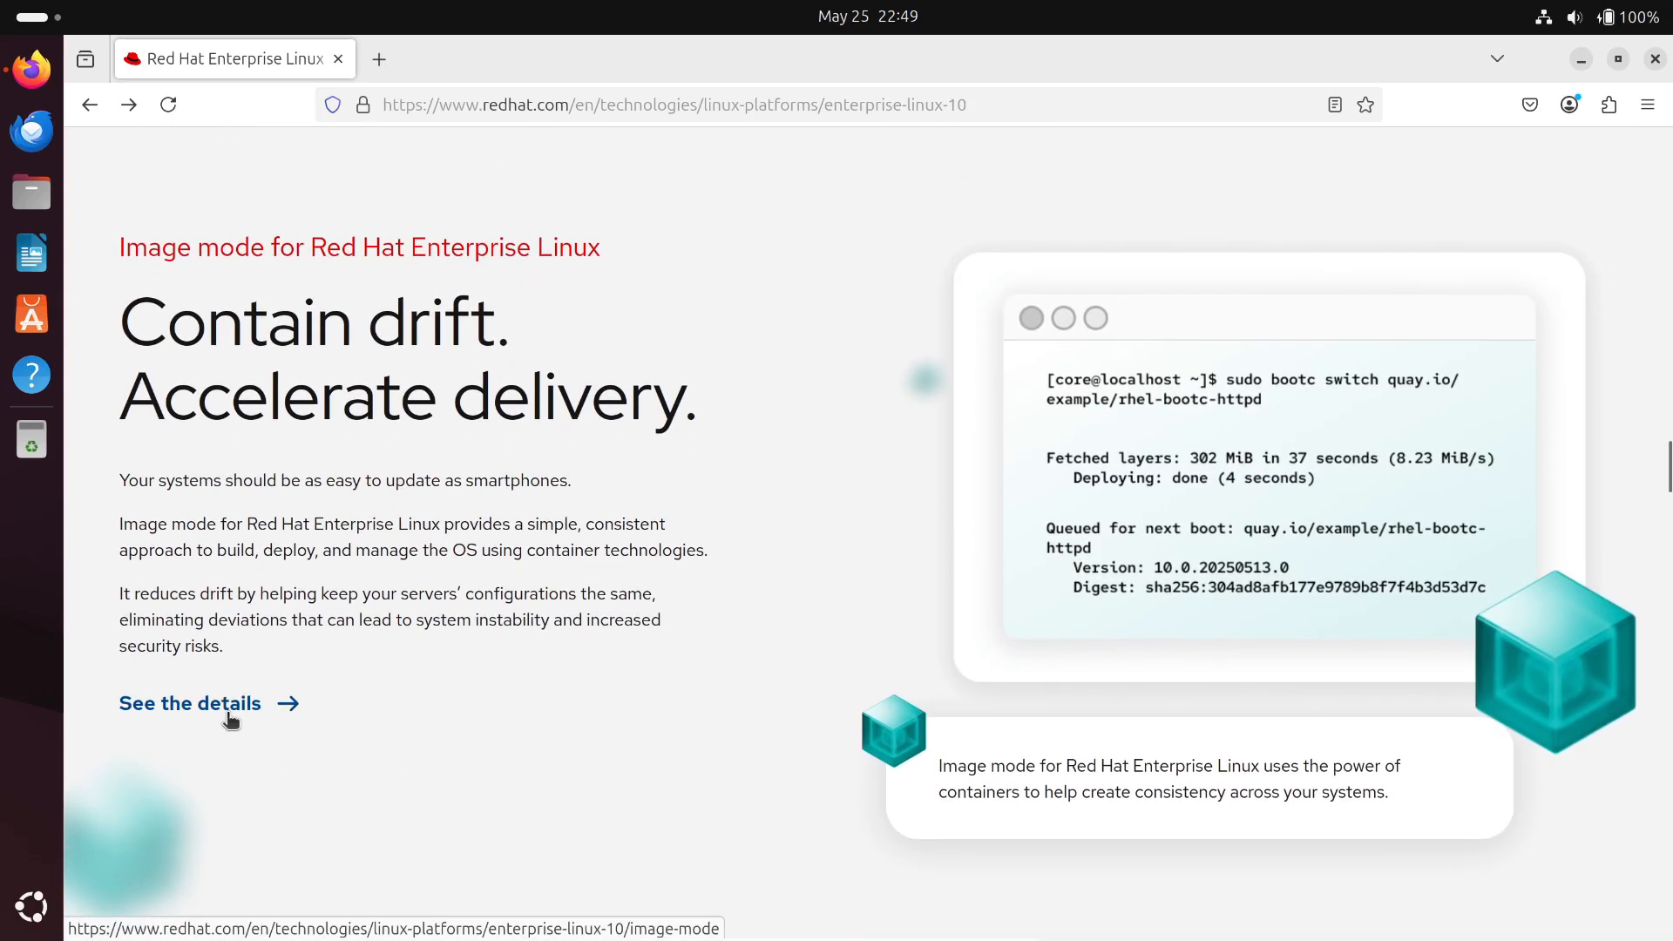
- Read the Image mode page's highlights via 'See the details', then return to the RHEL 10 page
click(190, 703)
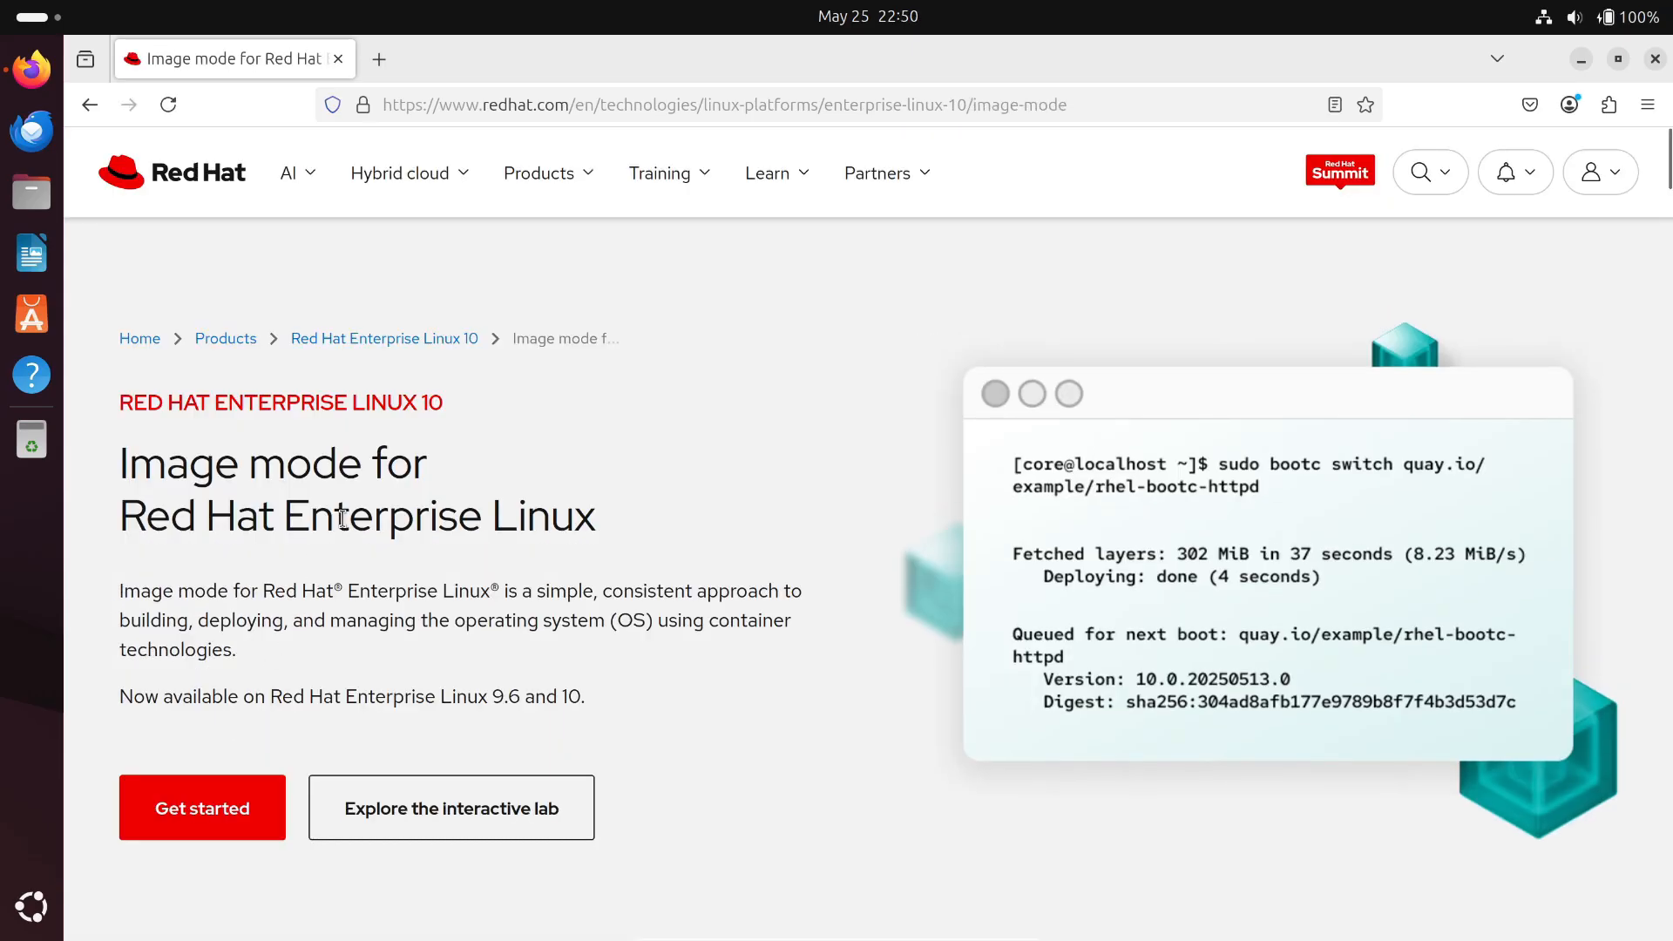
scroll(down, 3)
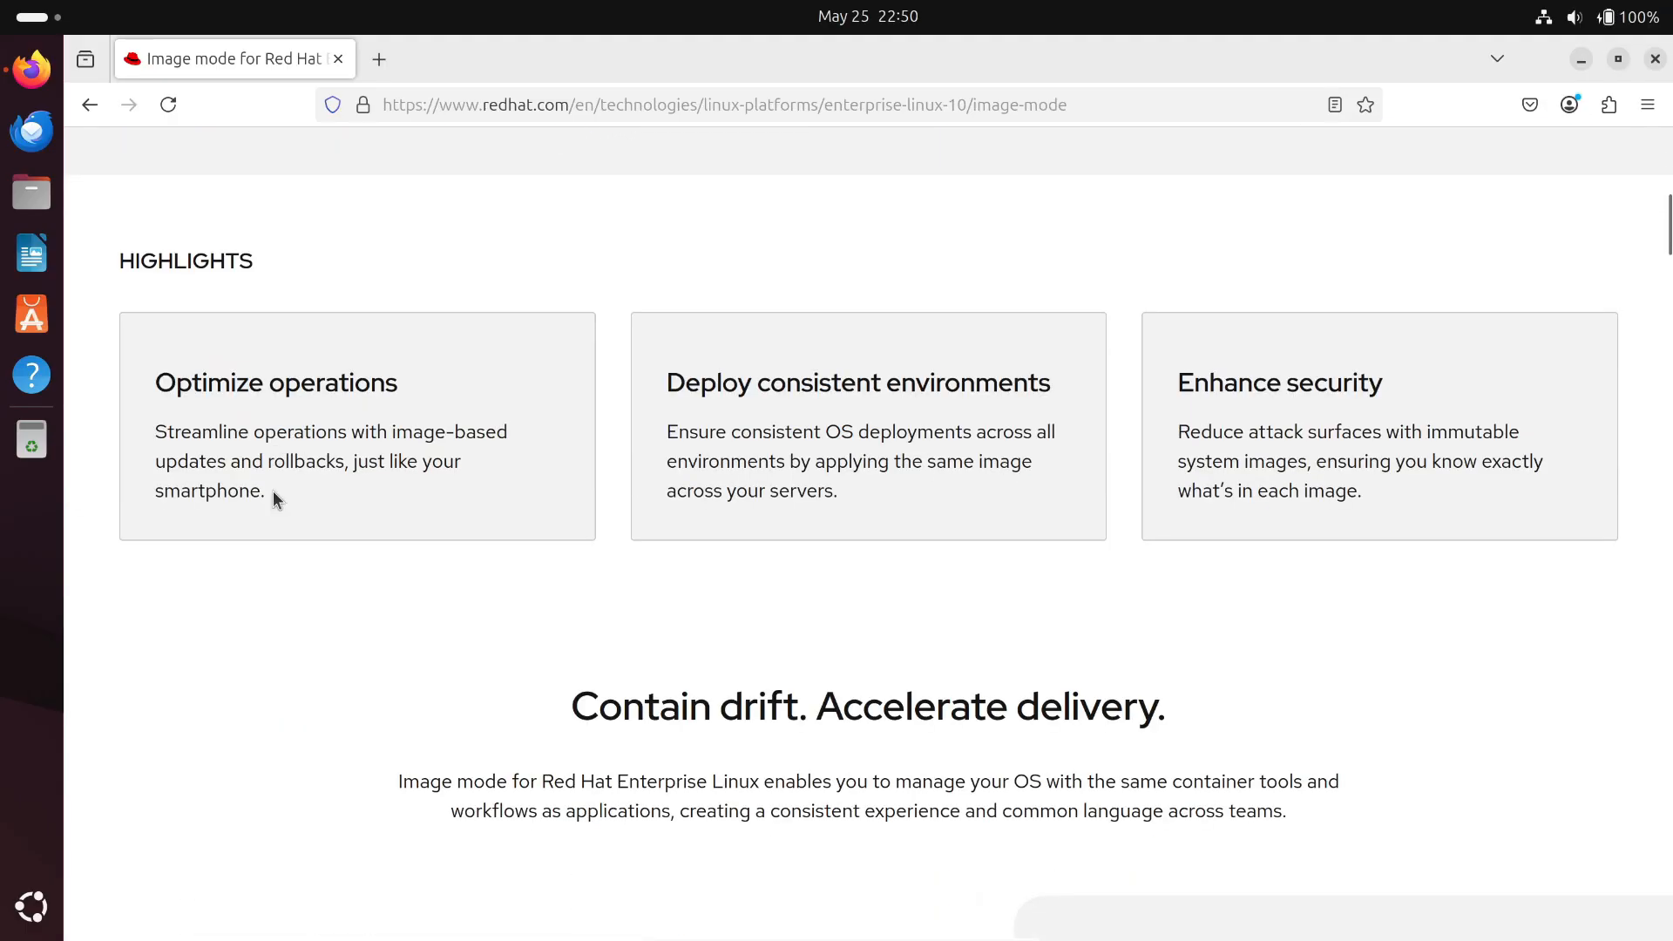
scroll(down, 3)
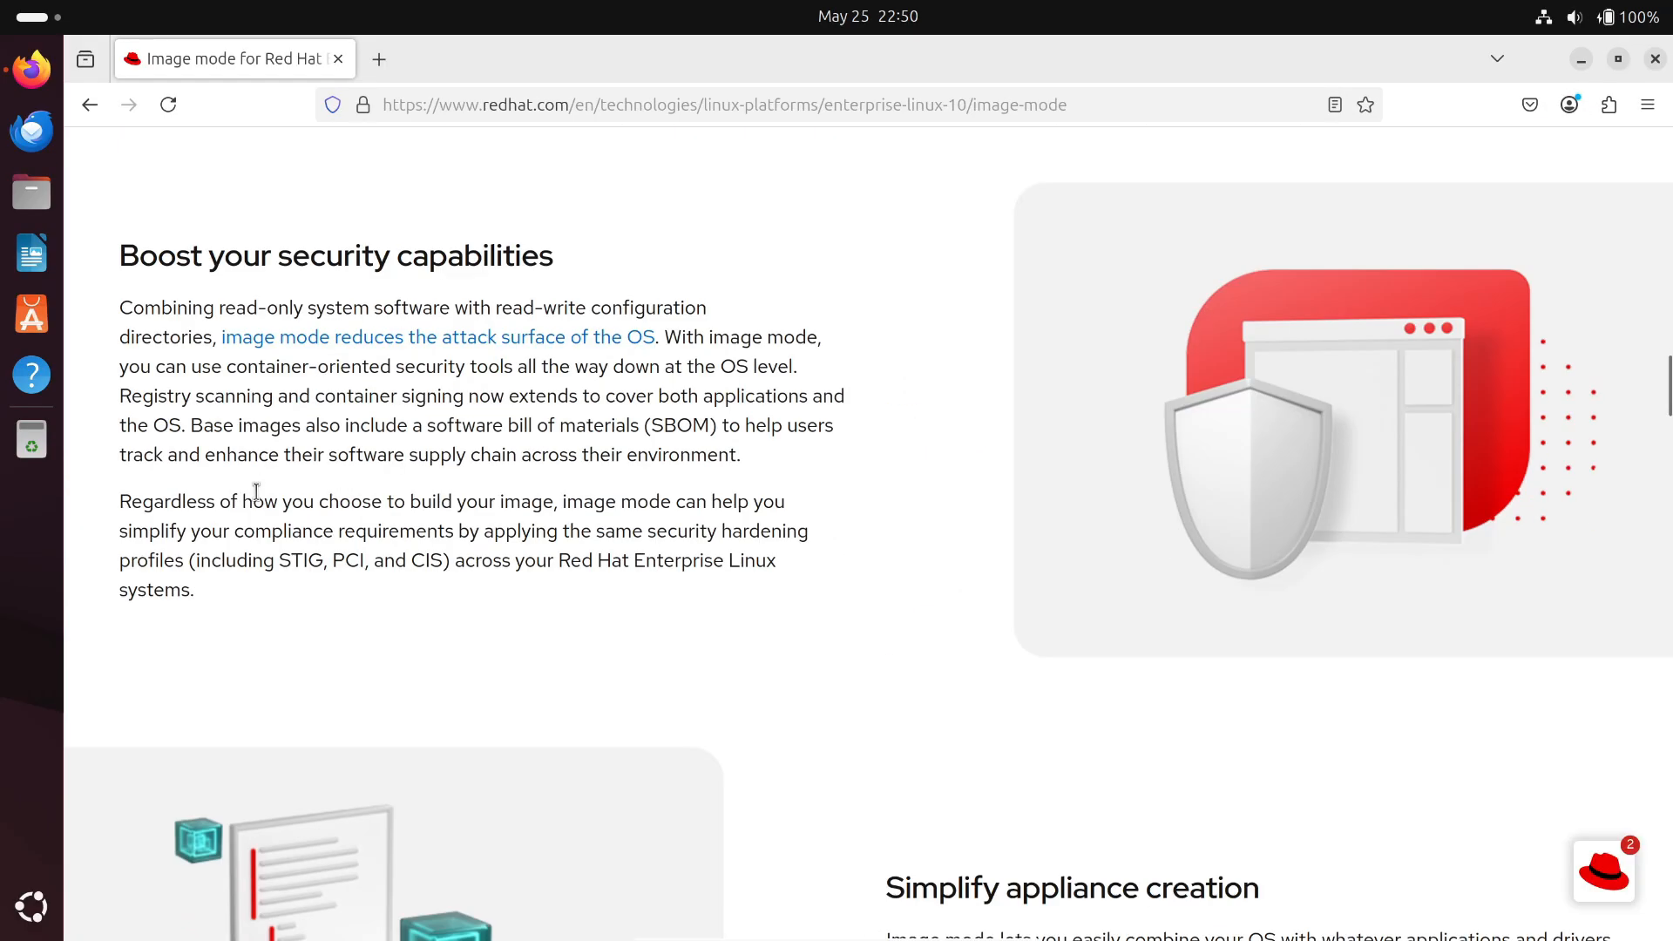
click(89, 105)
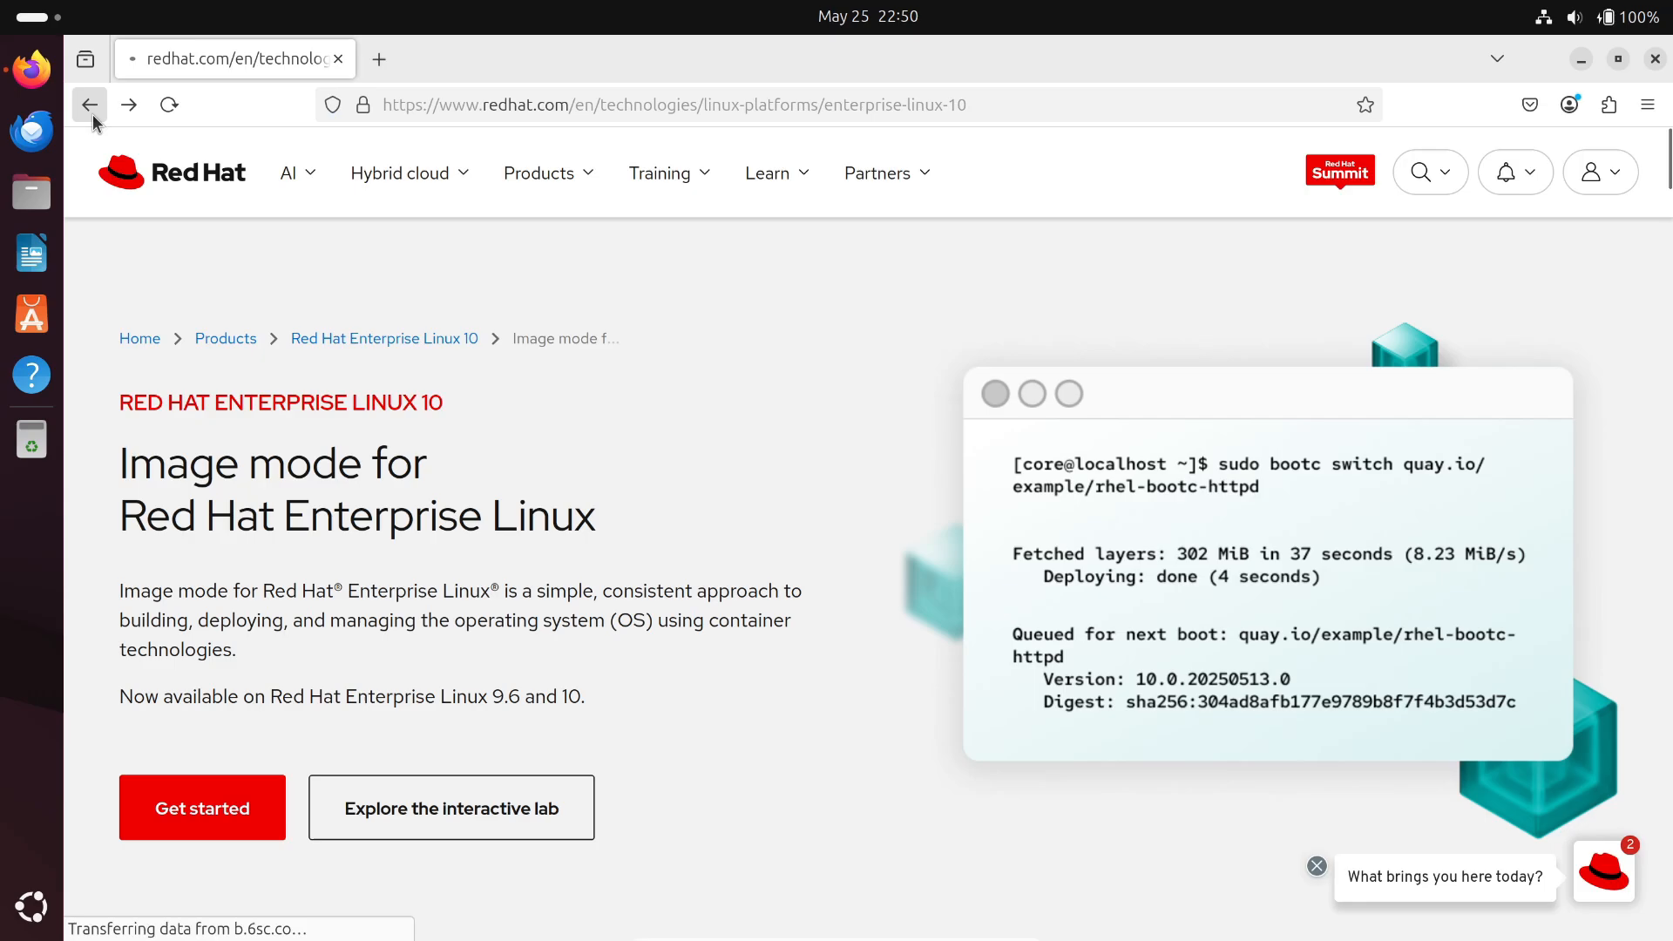
- Browse the Red Hat Insights page down to its build-time section and back to the top
scroll(down, 3)
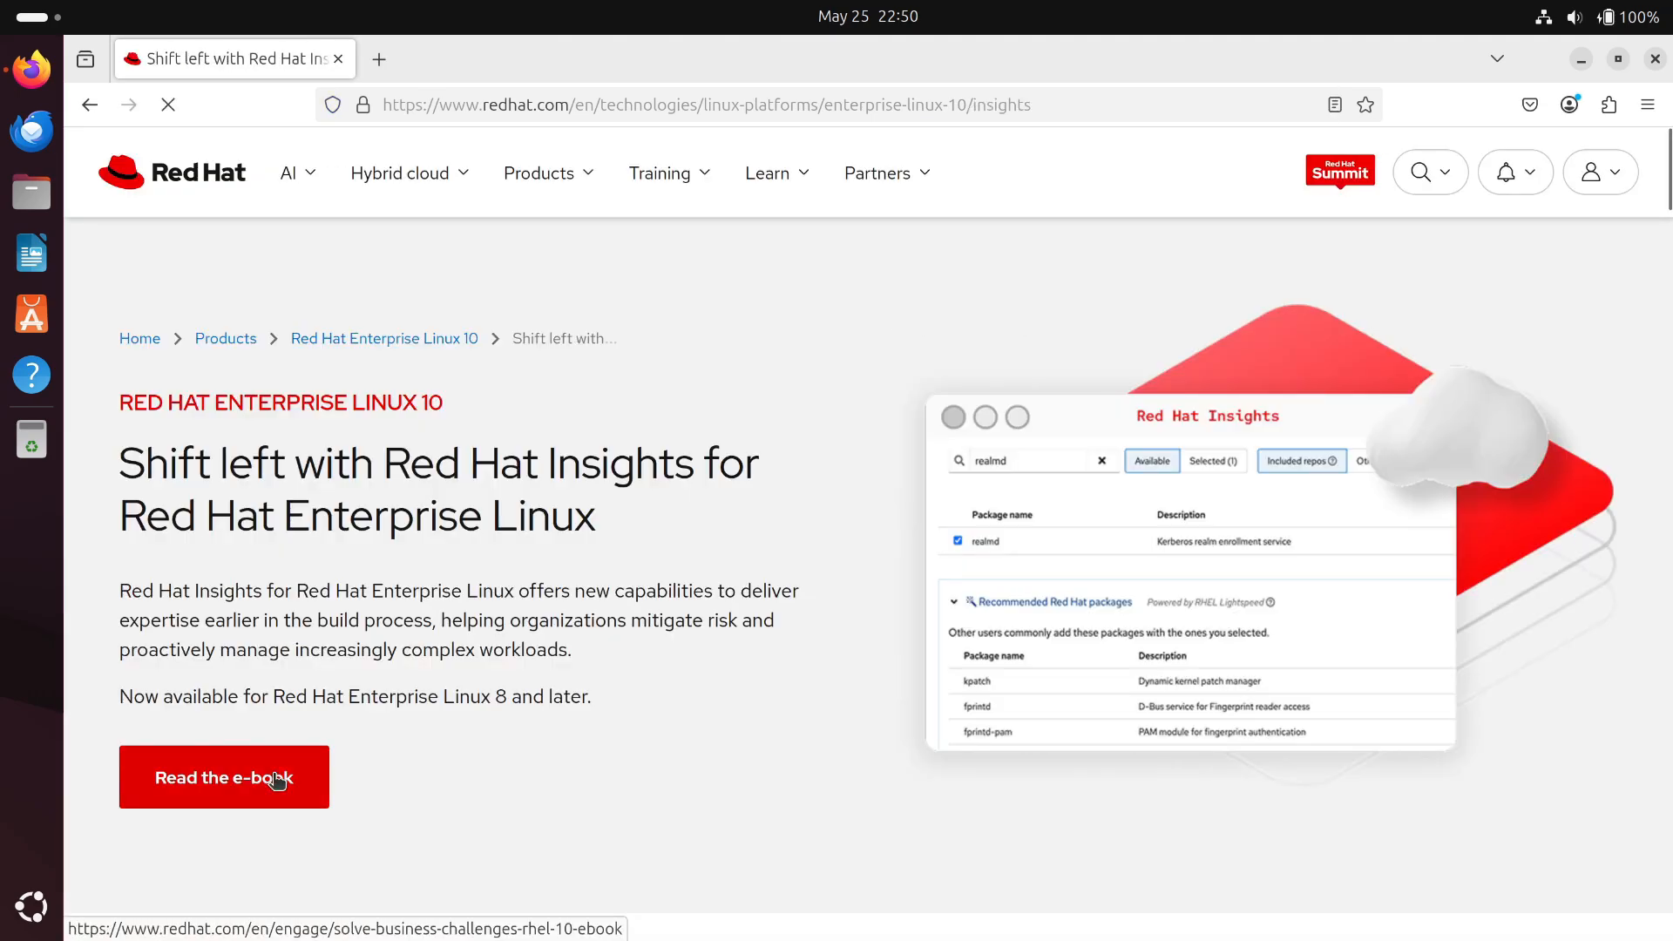
scroll(down, 3)
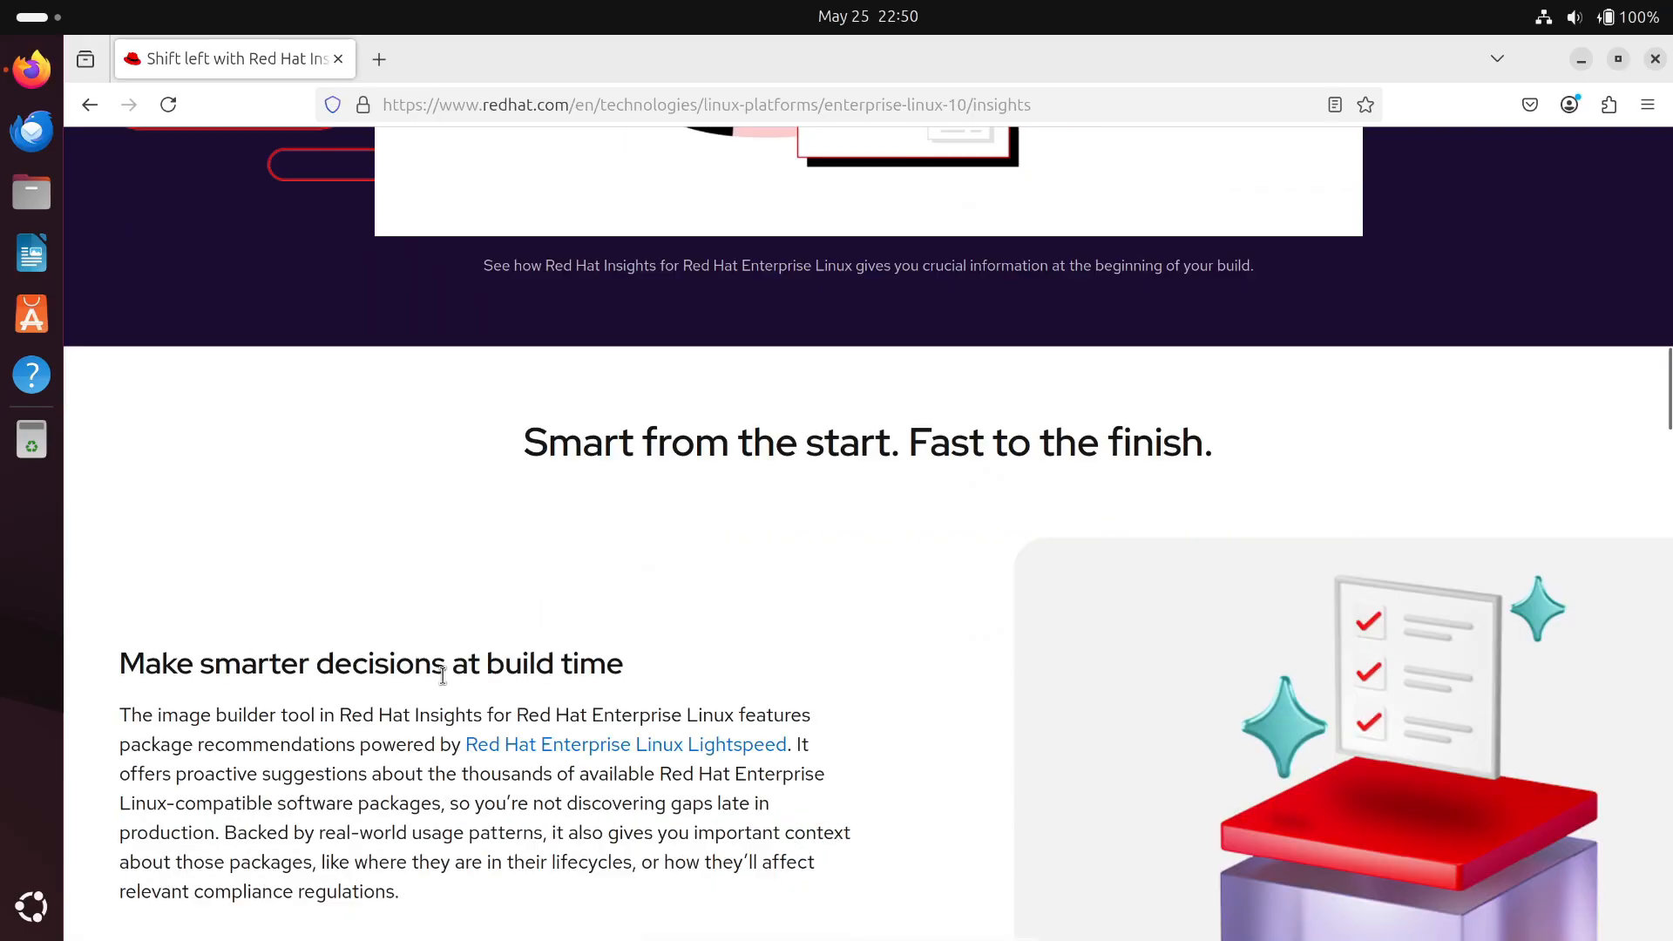
scroll(up, 3)
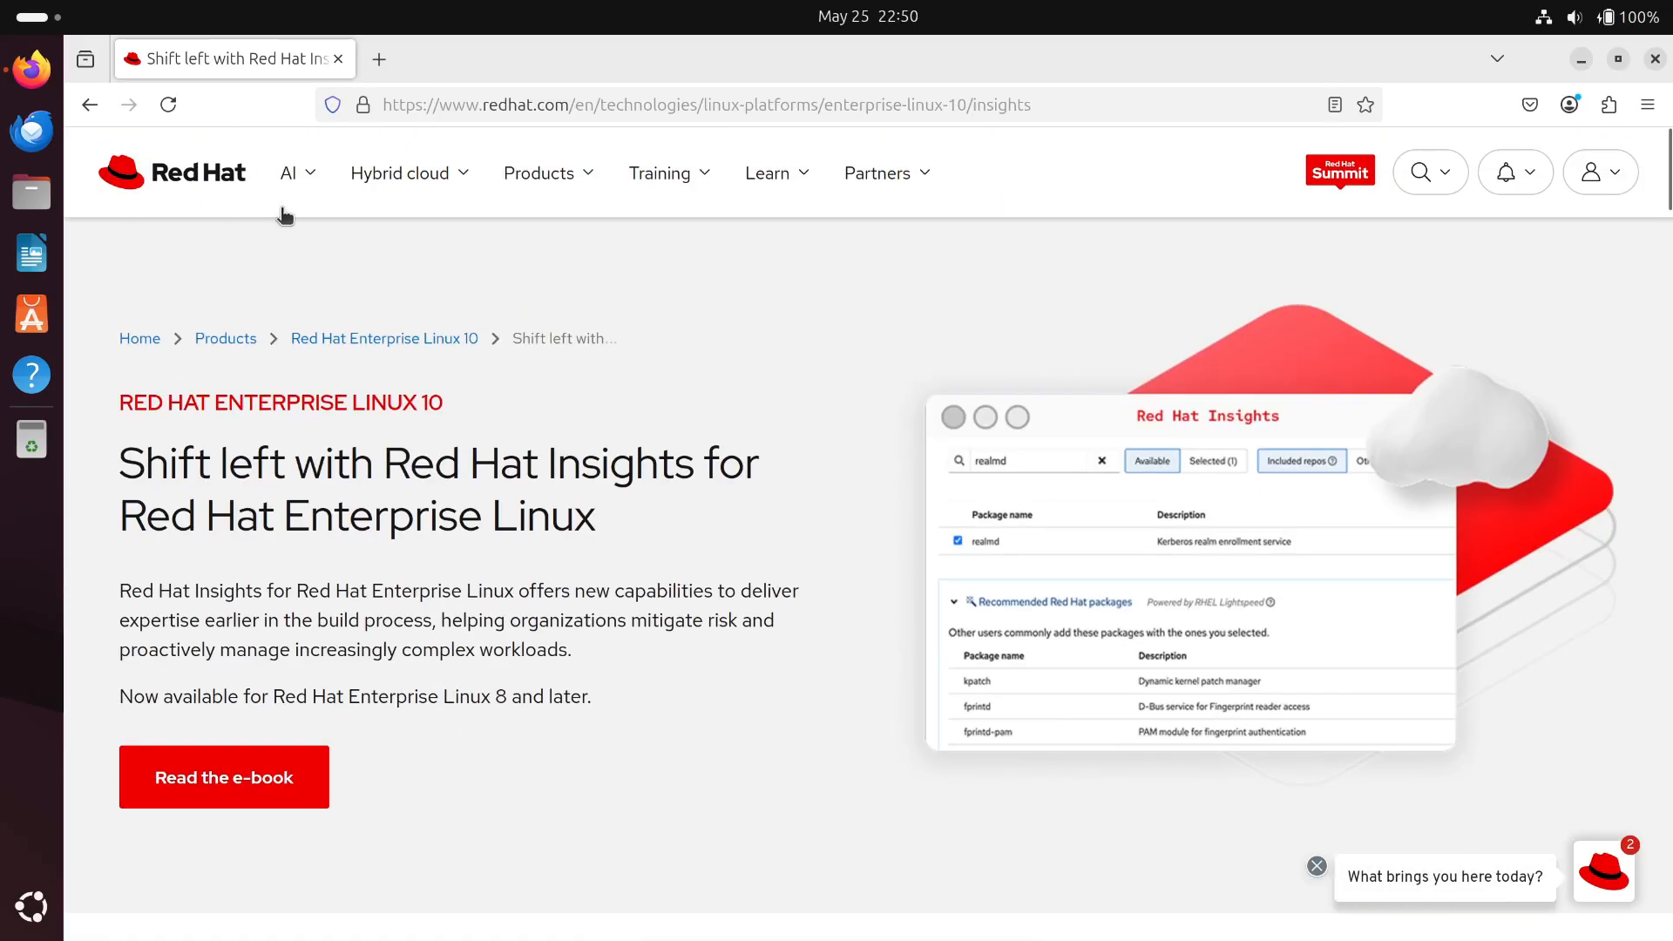
- Return to the RHEL 10 product page and browse down to its footer
click(89, 105)
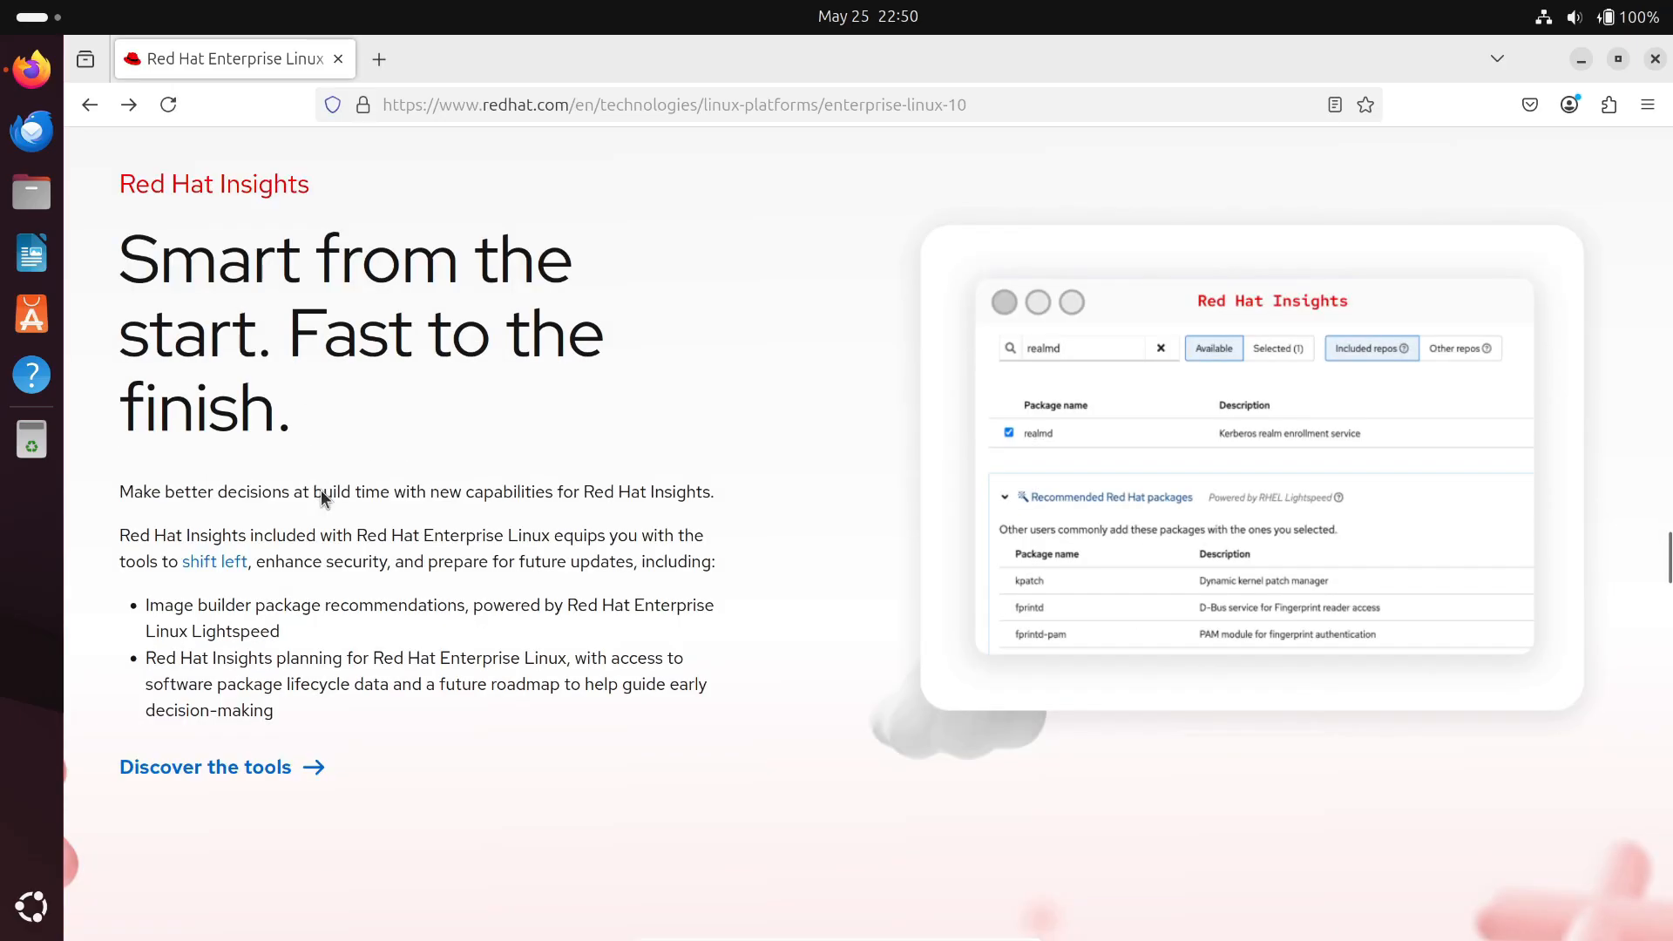
scroll(down, 3)
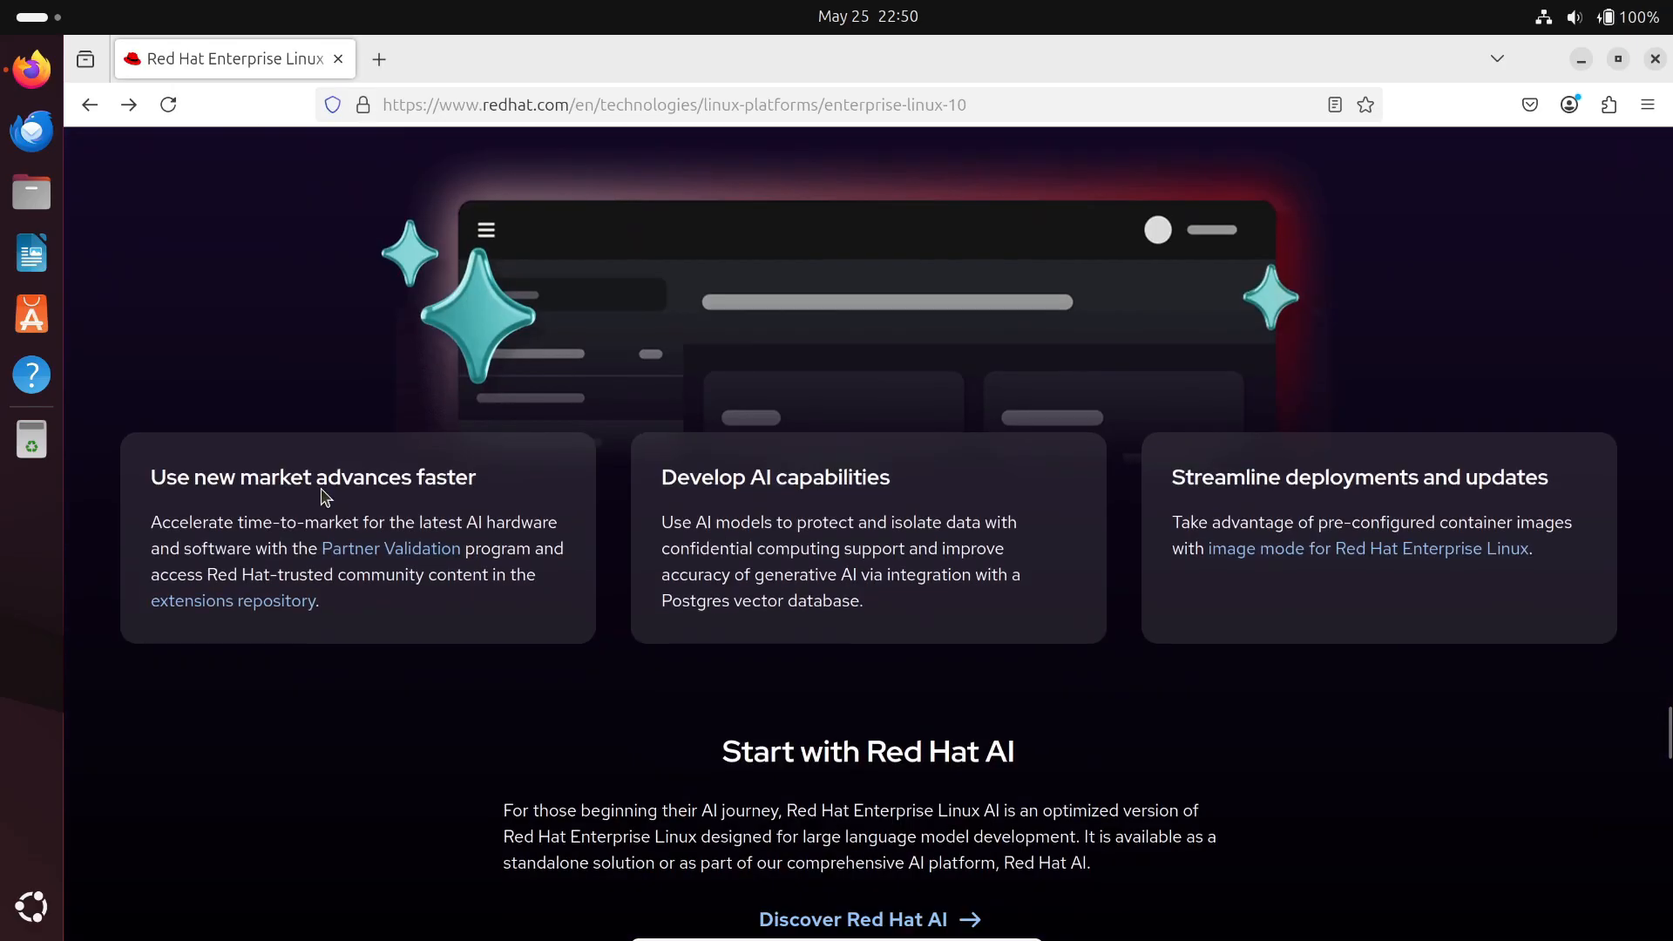
scroll(down, 3)
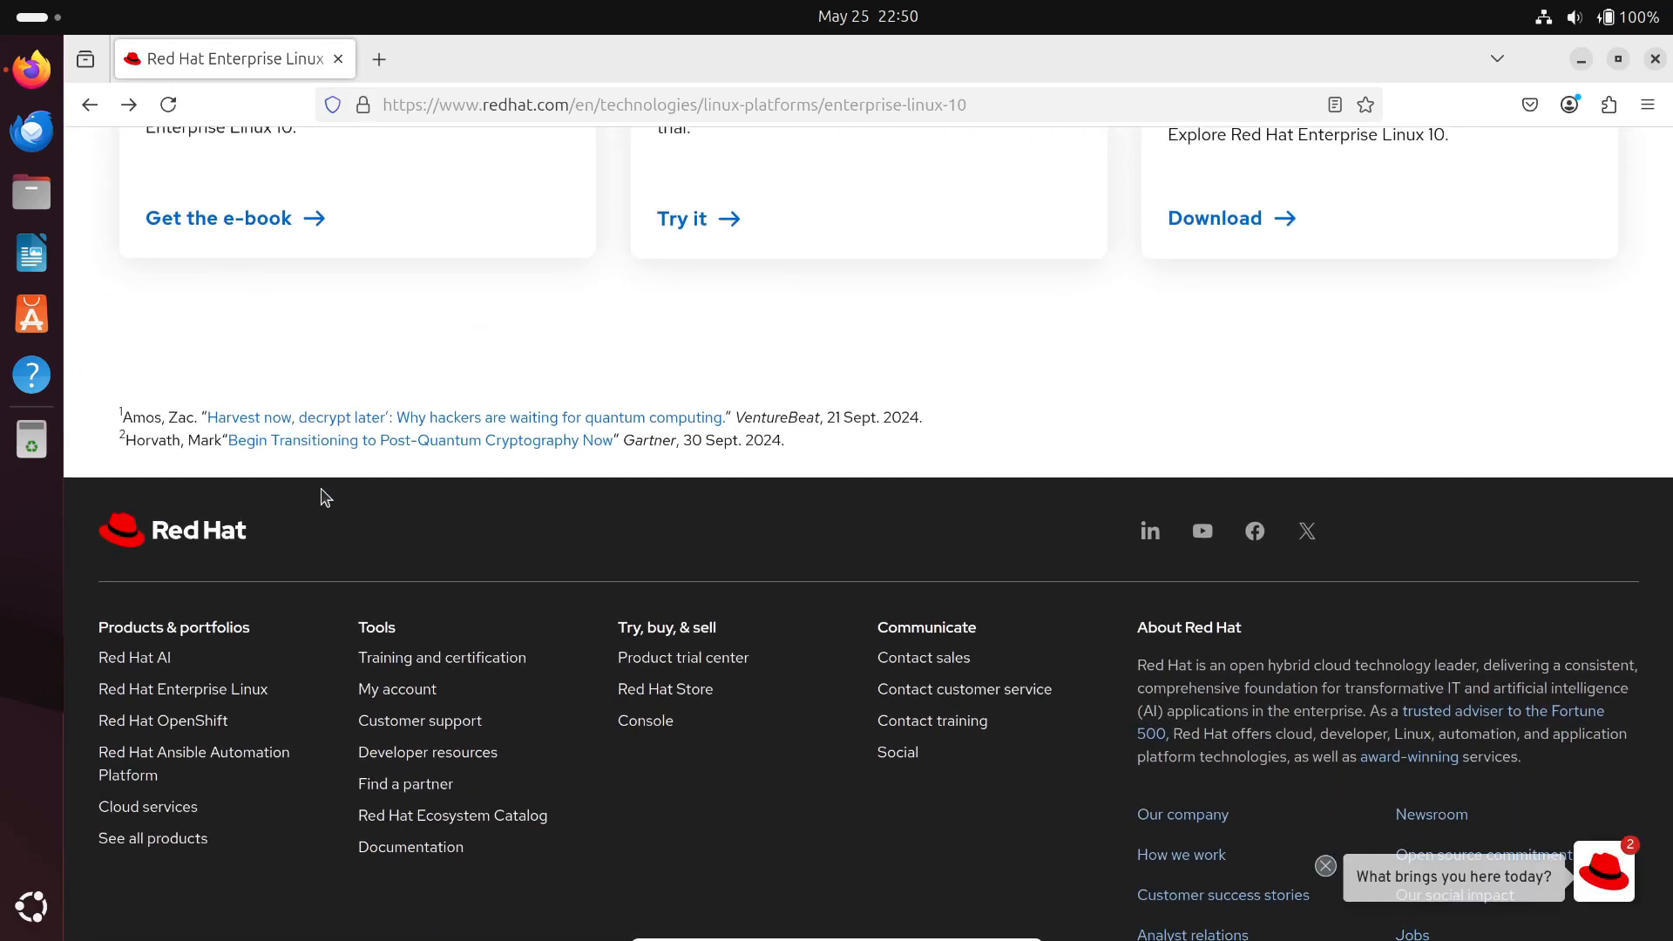
scroll(down, 3)
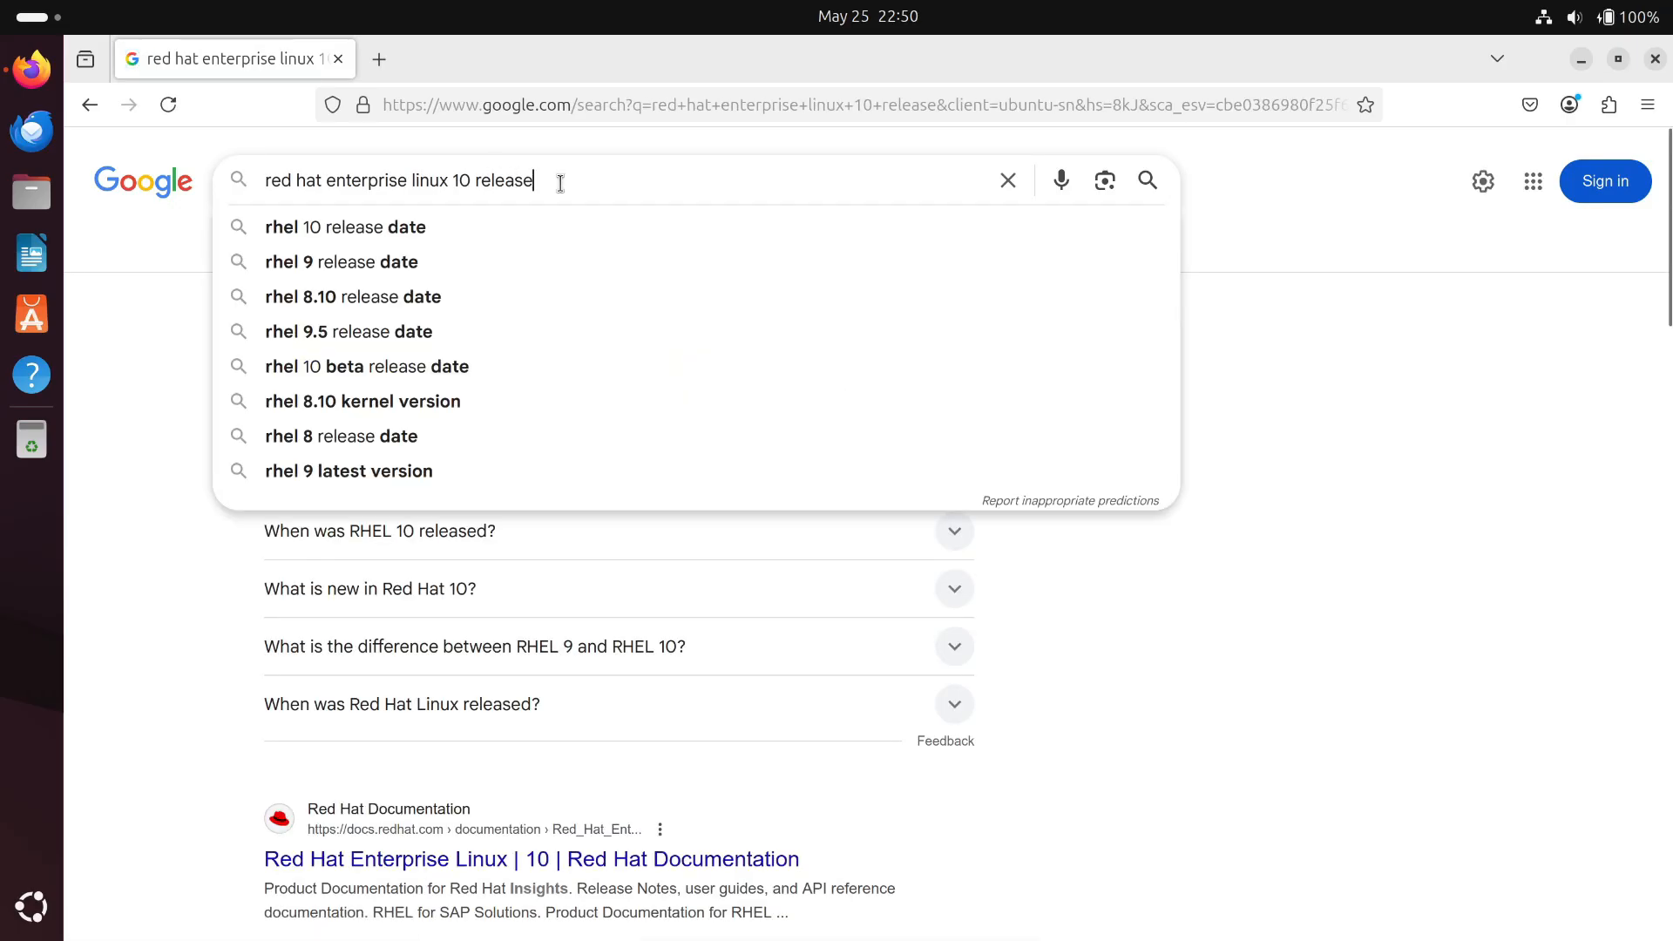
- Search Google for the RHEL 10 release notes and open the Red Hat Documentation result
text(notes)
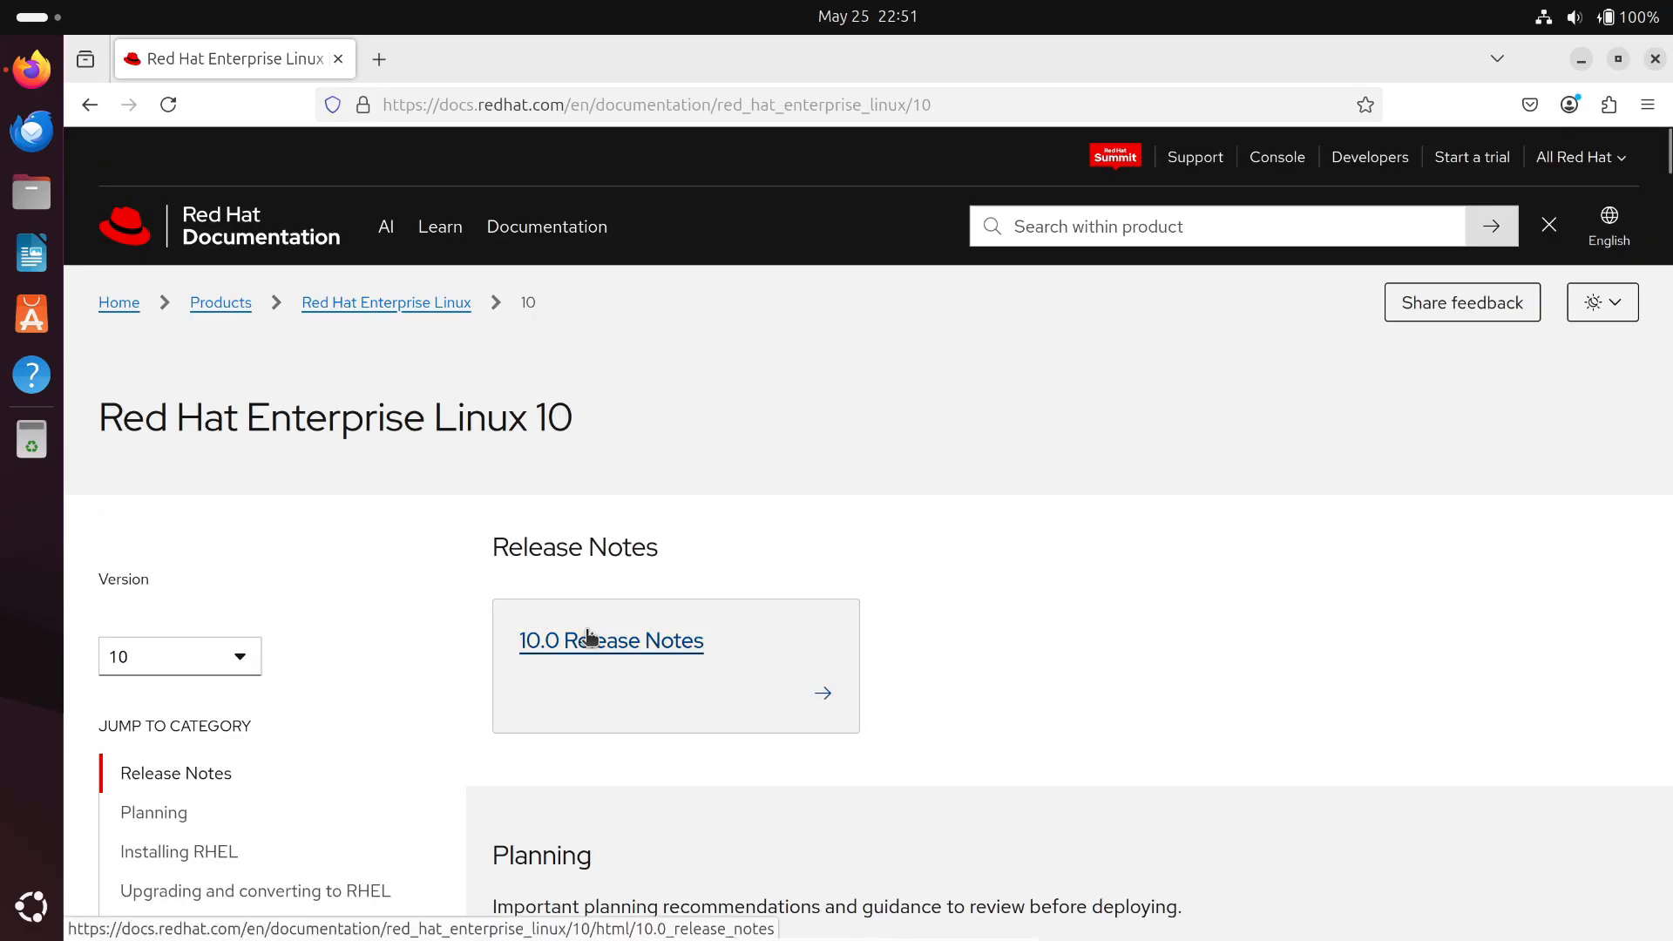
- Open the 10.0 Release Notes and page forward with Next to Chapter 1, Overview
click(610, 639)
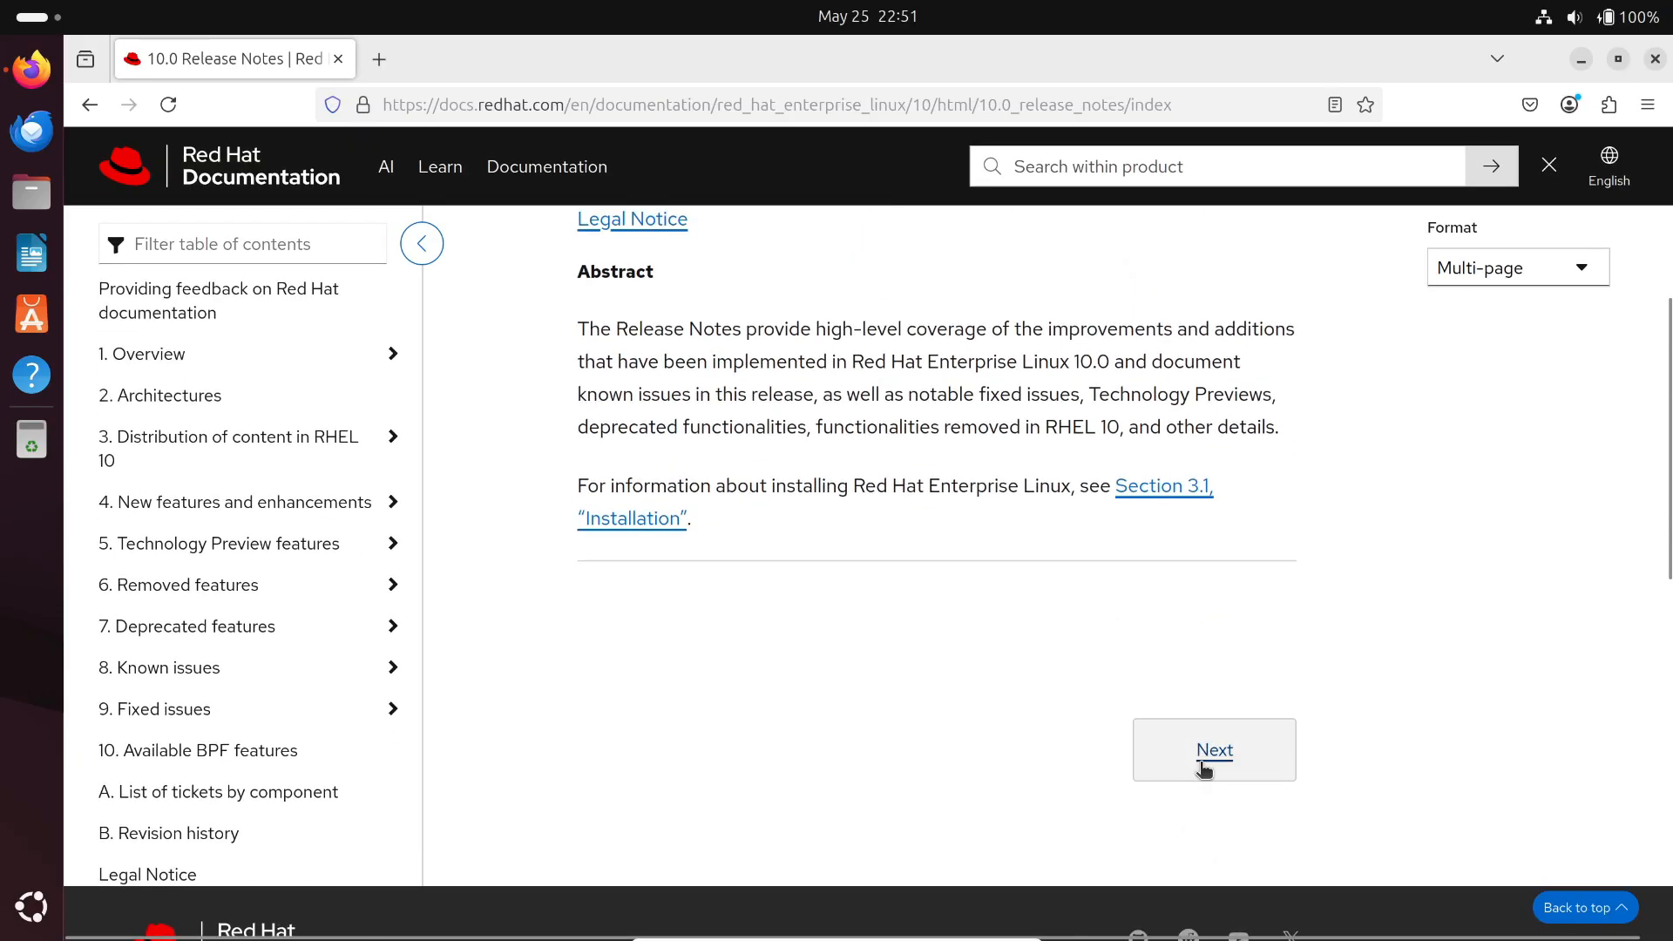
click(1213, 749)
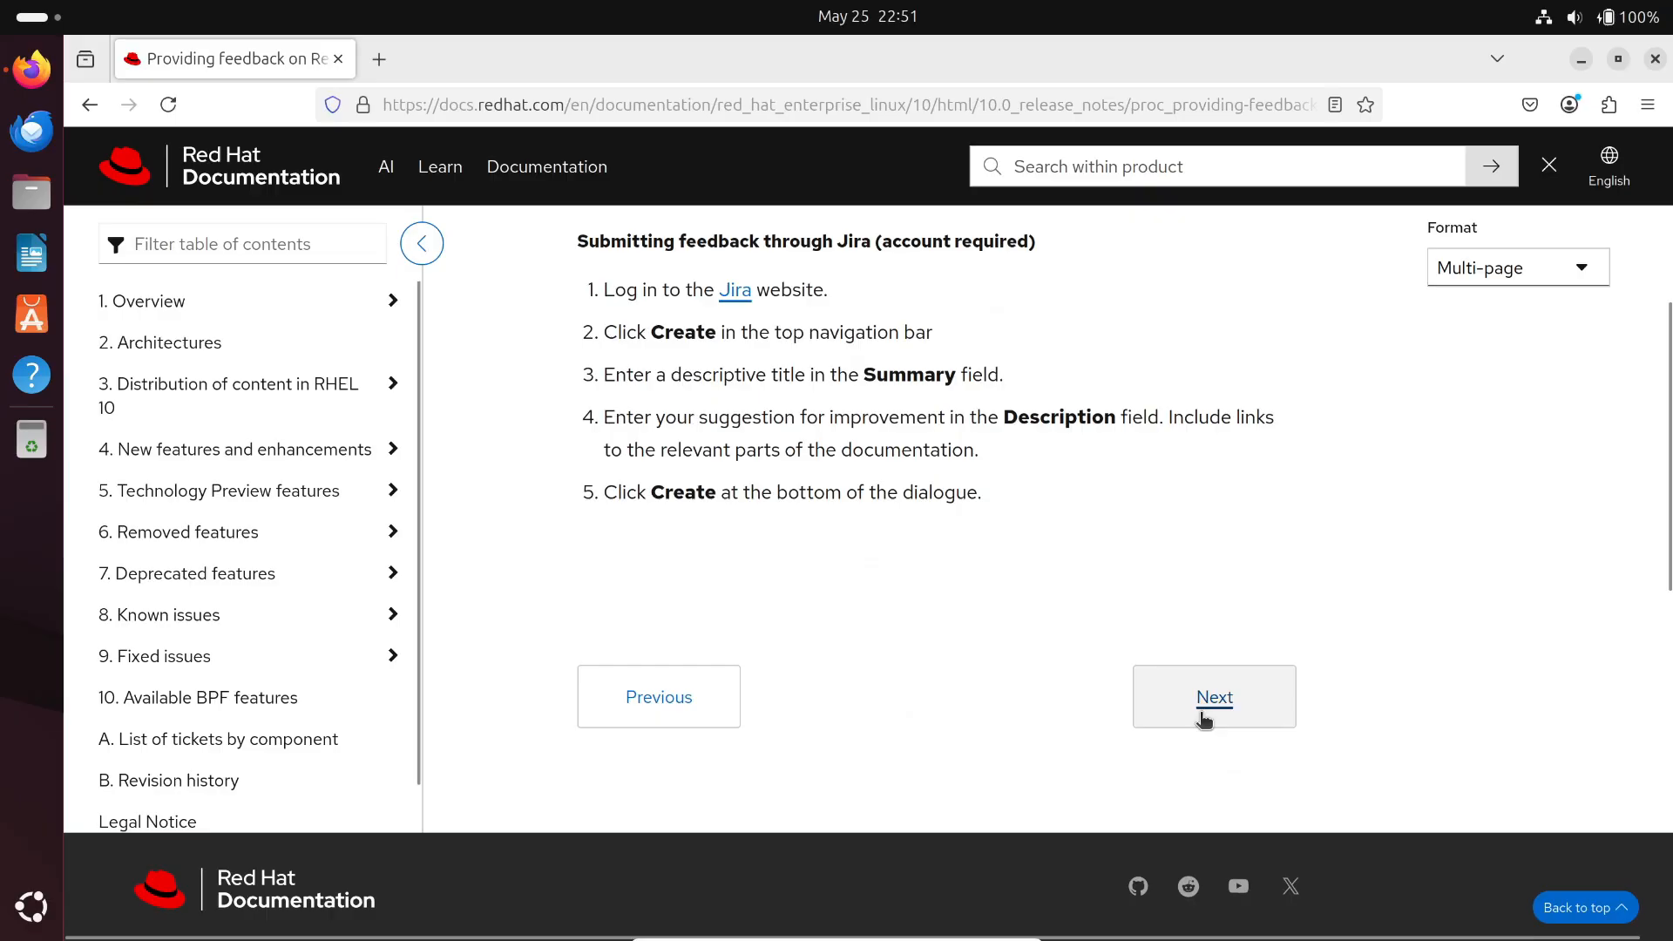
click(1213, 697)
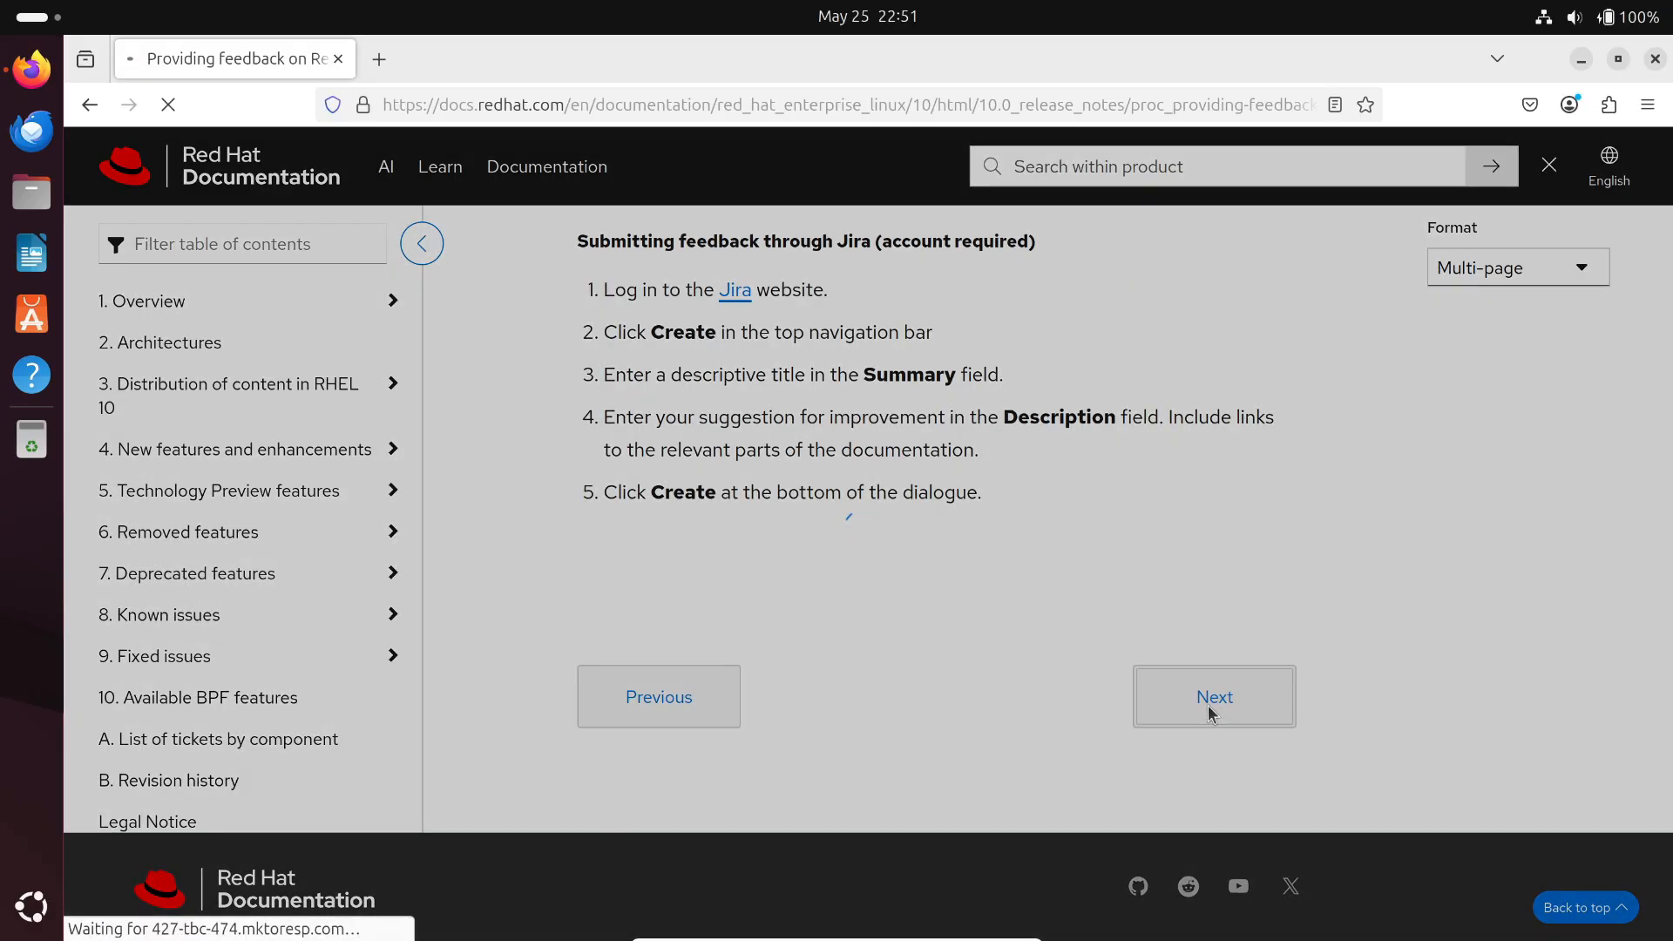
click(1213, 696)
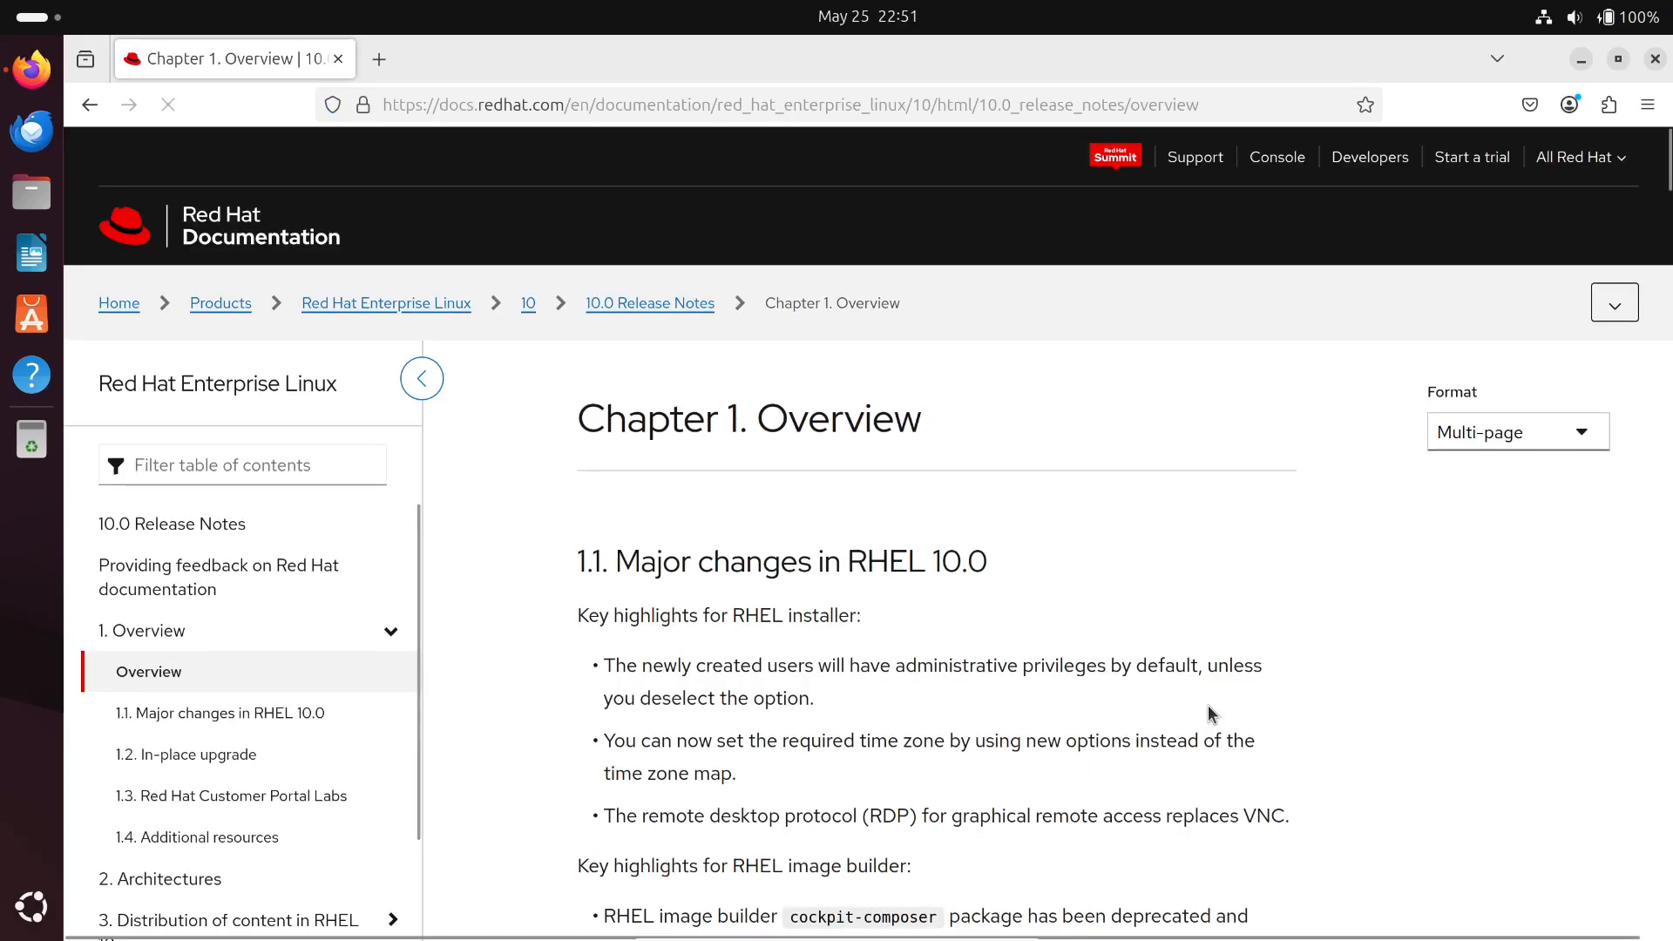